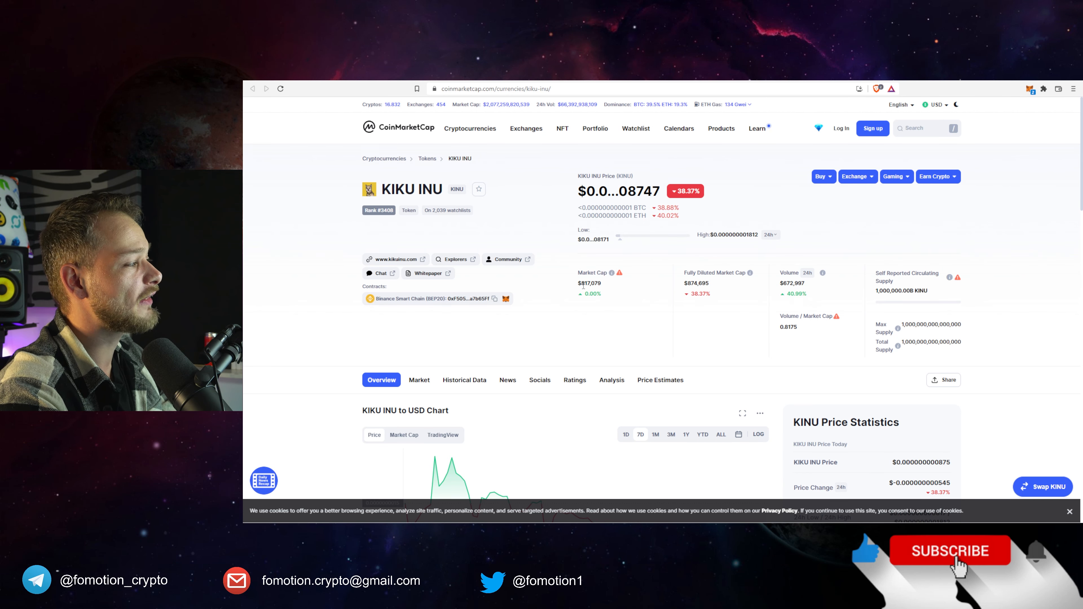
{"action": "mouse_move", "coordinate": [621, 289]}
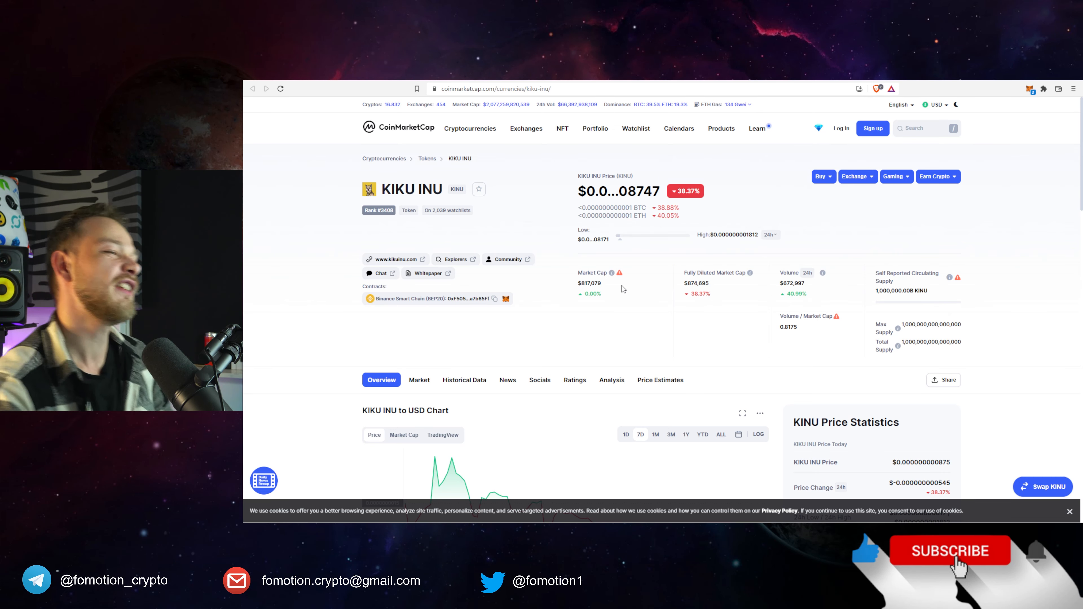
{"action": "mouse_move", "coordinate": [625, 296]}
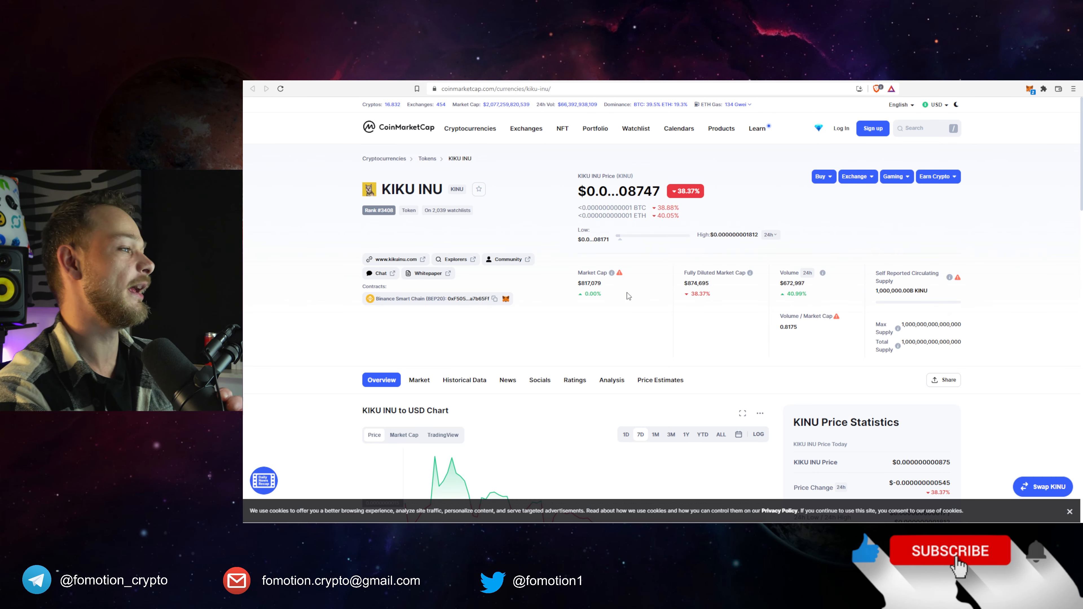
Scroll to the KIKU INU to USD chart and read price tooltips along the line.
{"action": "scroll", "scroll_direction": "down", "scroll_amount": 3}
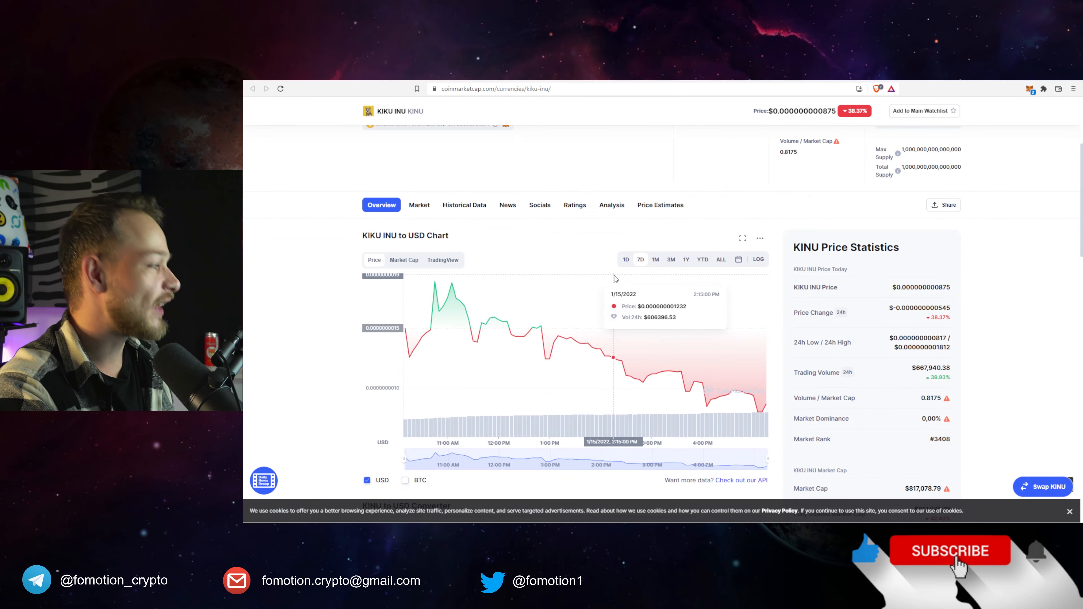
{"action": "mouse_move", "coordinate": [413, 317]}
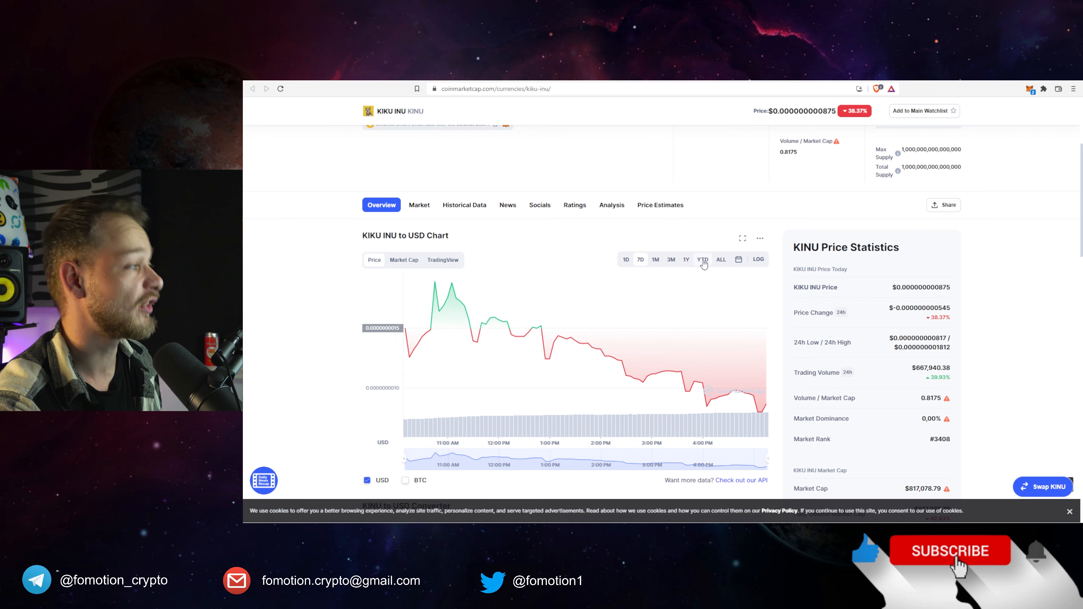
{"action": "mouse_move", "coordinate": [375, 330]}
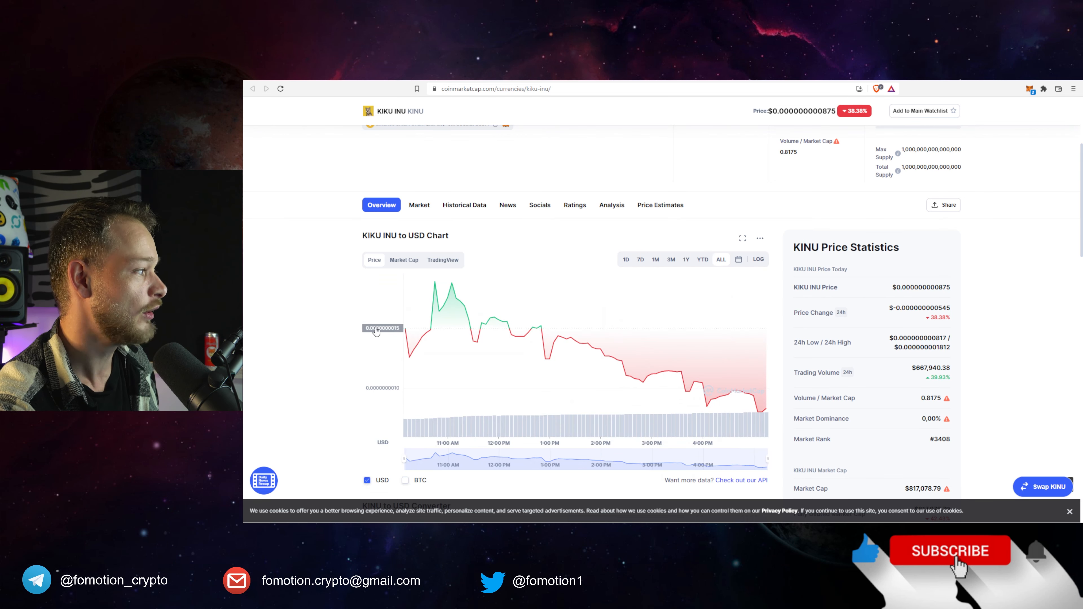
{"action": "mouse_move", "coordinate": [406, 331]}
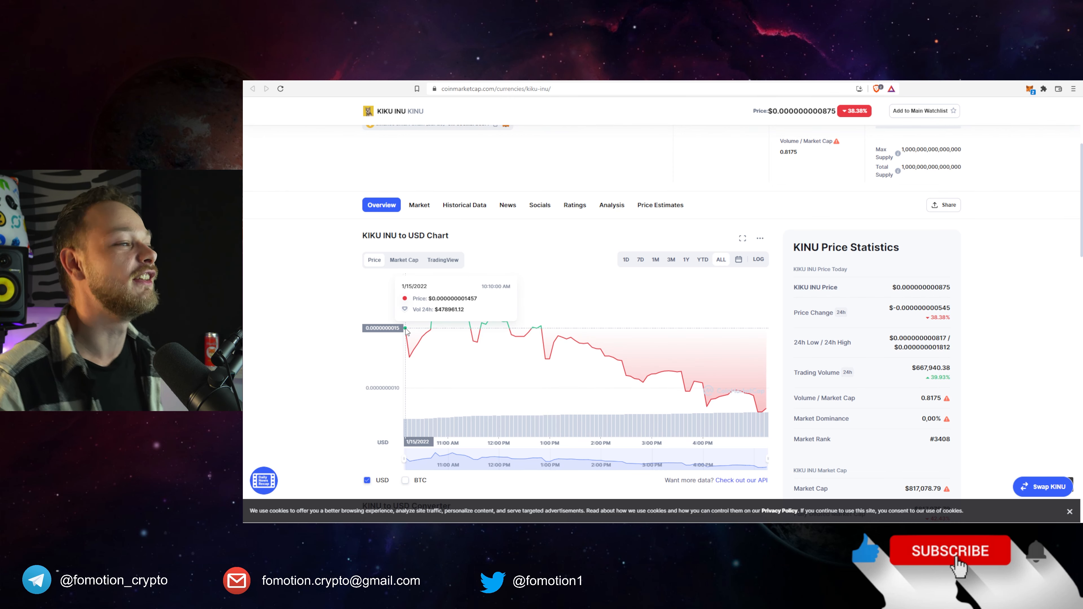
{"action": "mouse_move", "coordinate": [580, 172]}
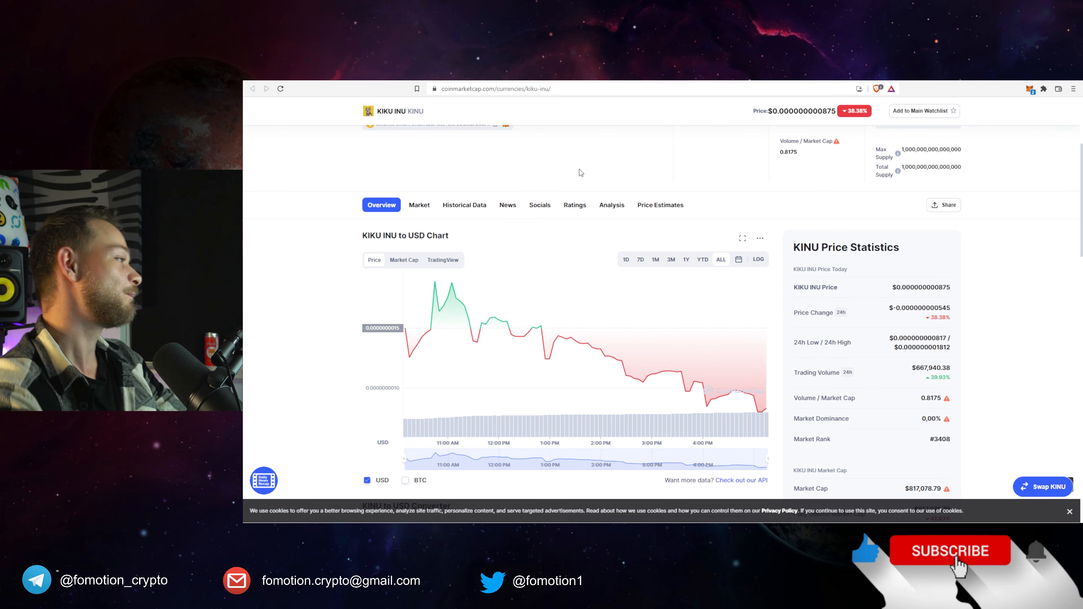
{"action": "mouse_move", "coordinate": [458, 286]}
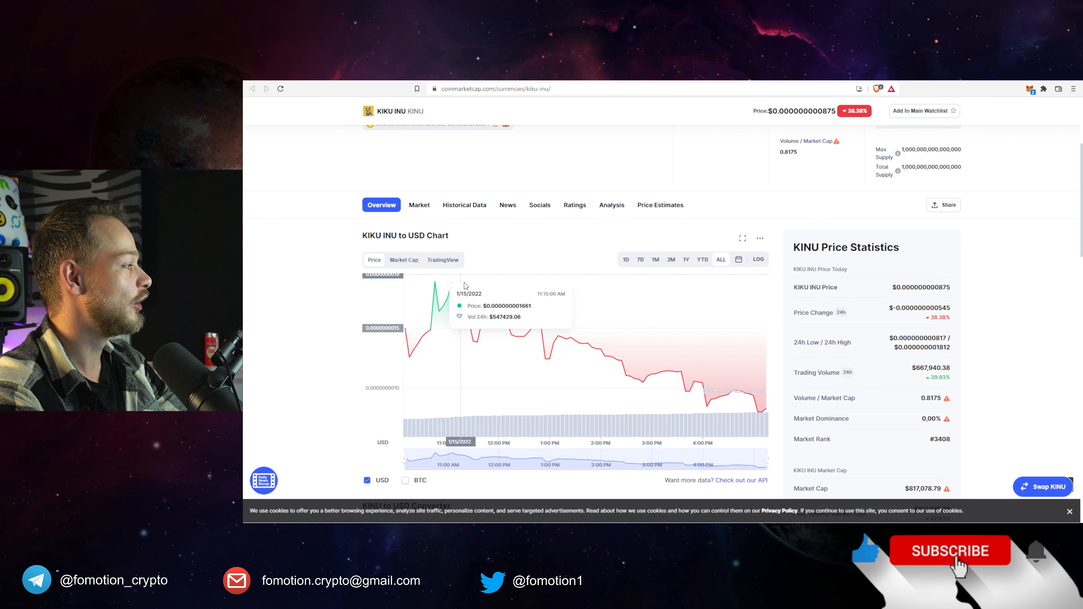
{"action": "mouse_move", "coordinate": [388, 364]}
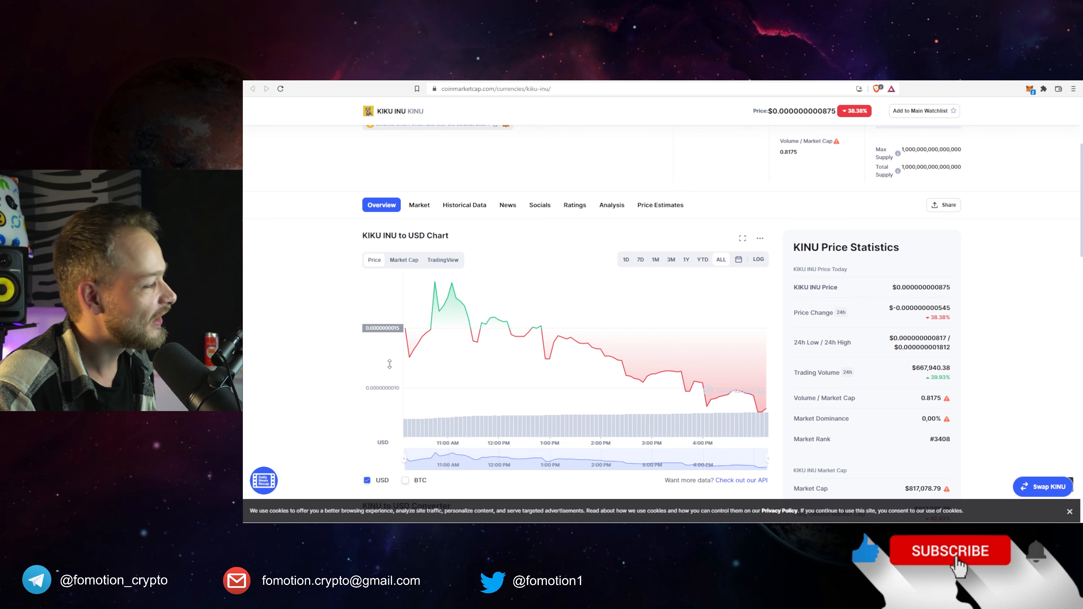
{"action": "mouse_move", "coordinate": [437, 287]}
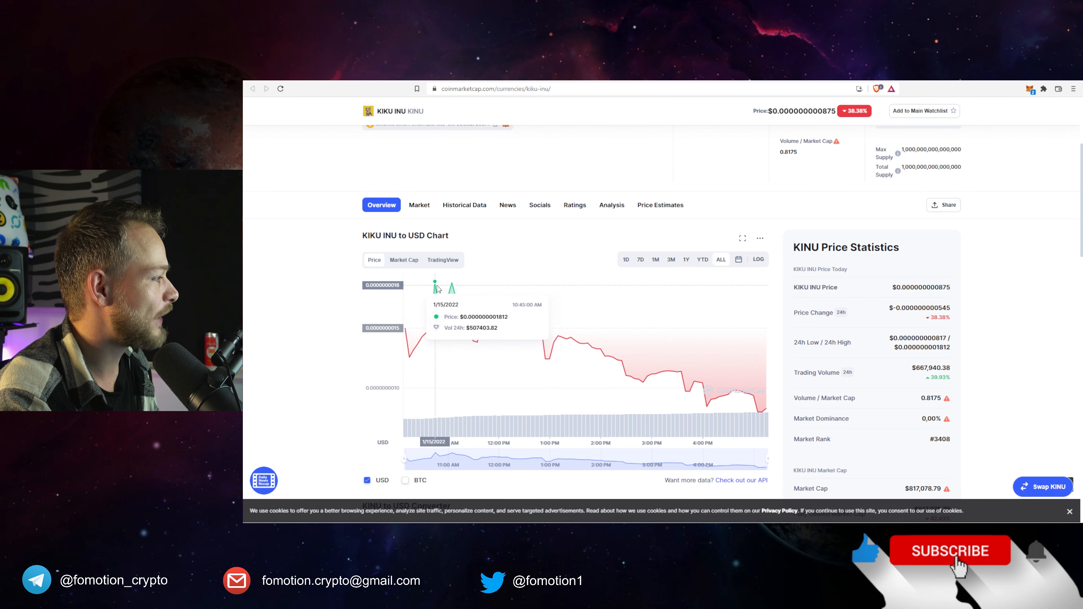
{"action": "mouse_move", "coordinate": [411, 358]}
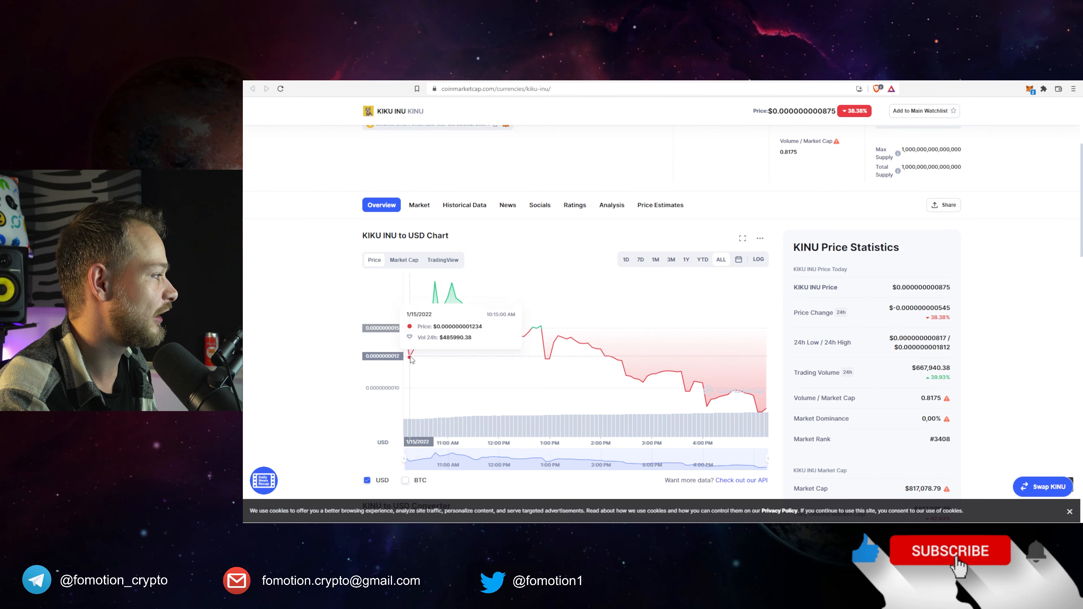
{"action": "mouse_move", "coordinate": [435, 287]}
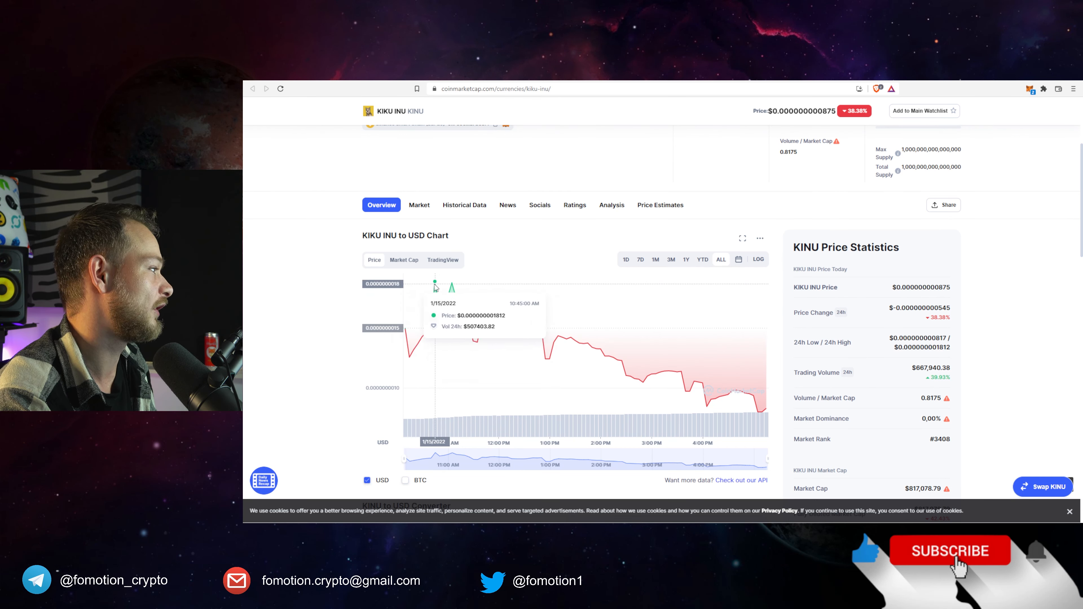
{"action": "mouse_move", "coordinate": [446, 287]}
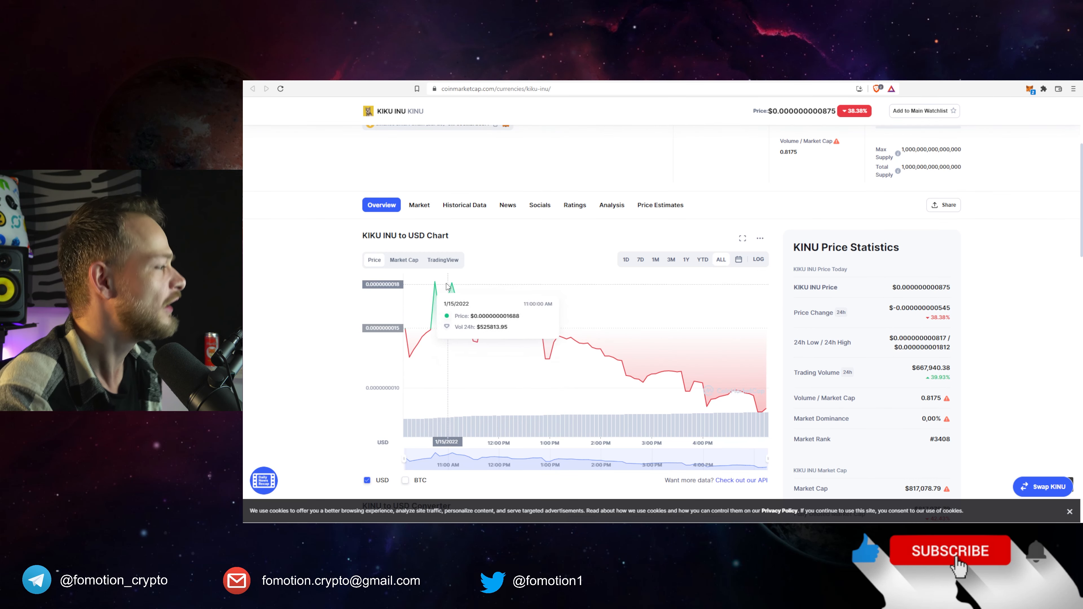
{"action": "mouse_move", "coordinate": [480, 321]}
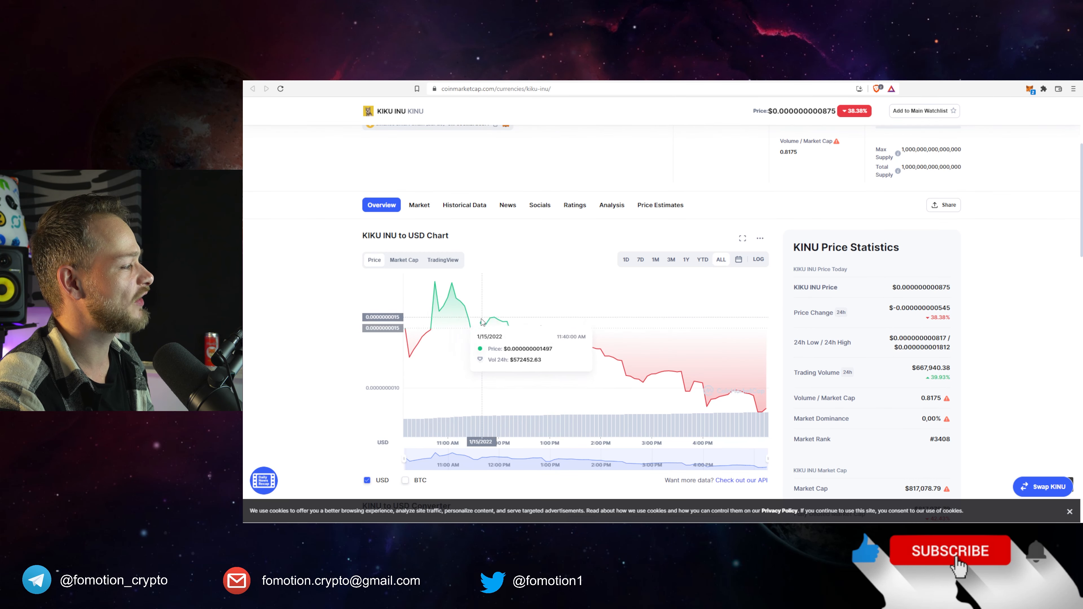
{"action": "mouse_move", "coordinate": [490, 332]}
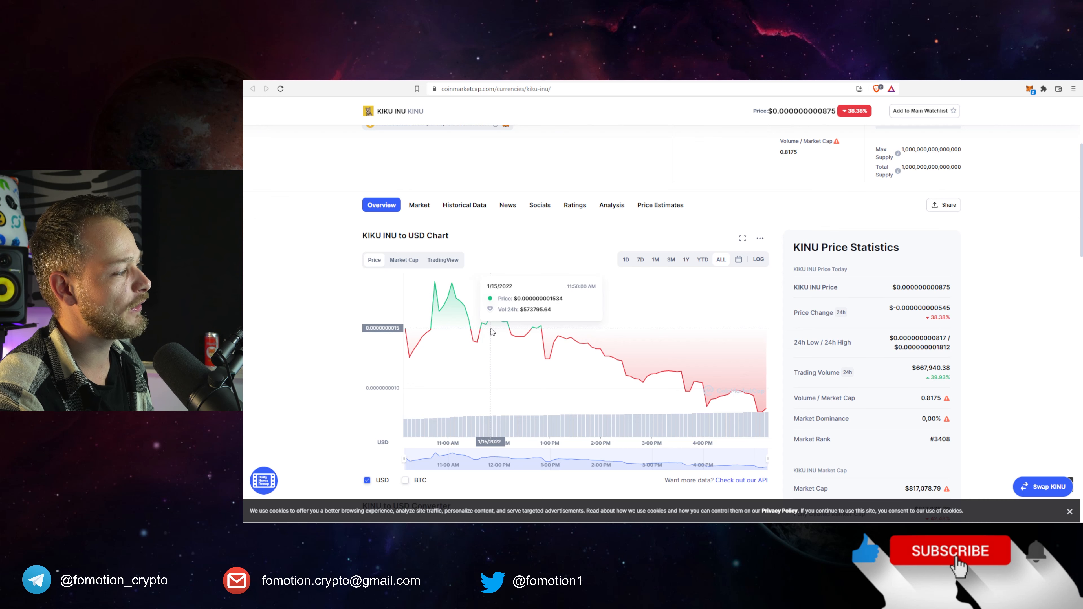
{"action": "mouse_move", "coordinate": [557, 337]}
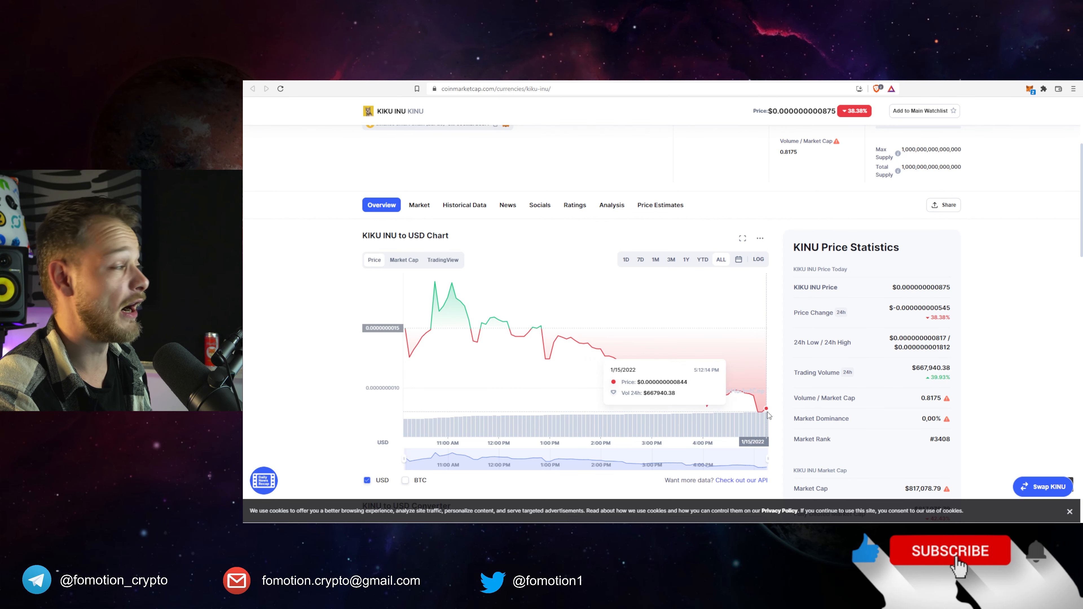
{"action": "mouse_move", "coordinate": [452, 286]}
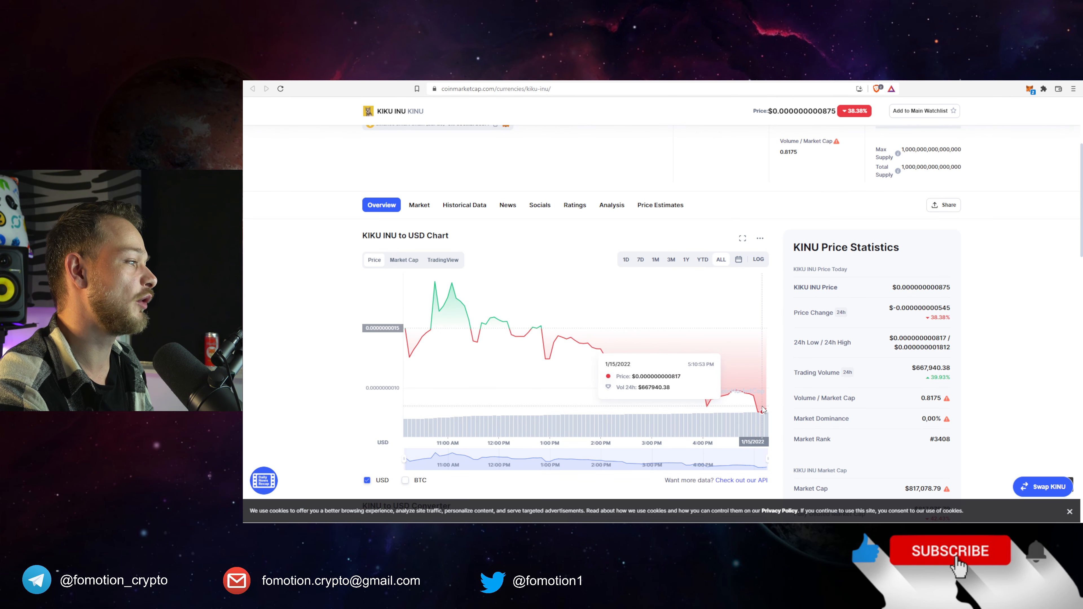
{"action": "mouse_move", "coordinate": [780, 276]}
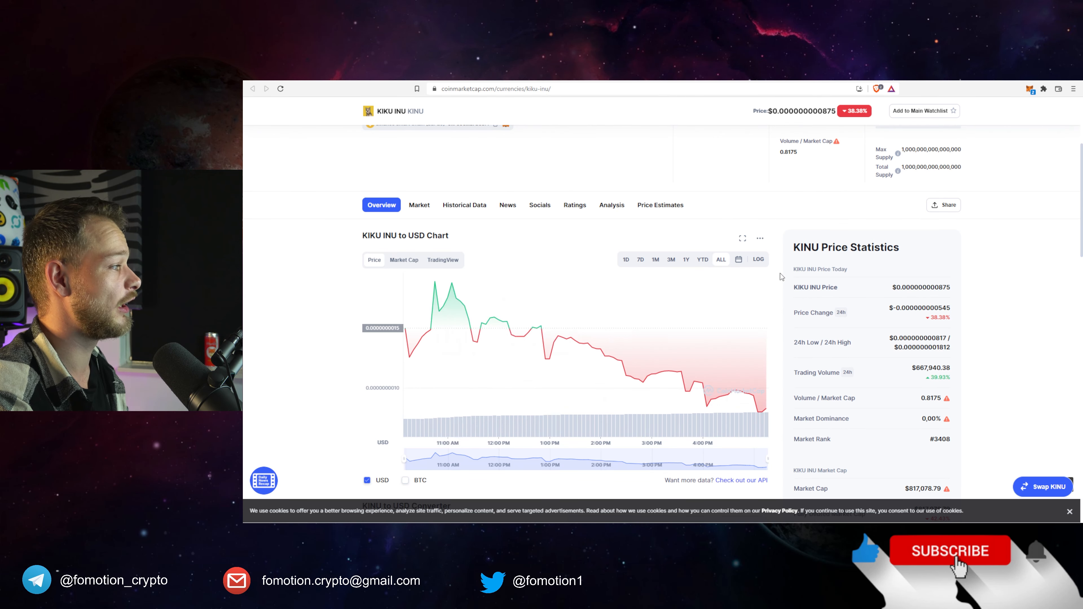
Check the Markets tab's single PancakeSwap (V2) pair, then return to the Overview chart.
{"action": "scroll", "scroll_direction": "up", "scroll_amount": 3}
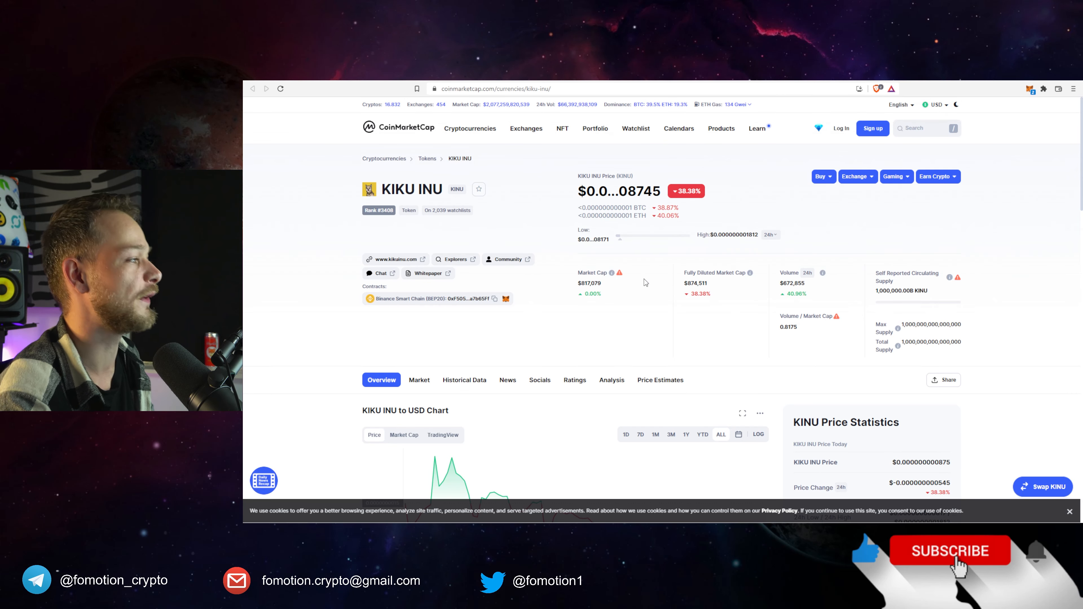
{"action": "mouse_move", "coordinate": [396, 259]}
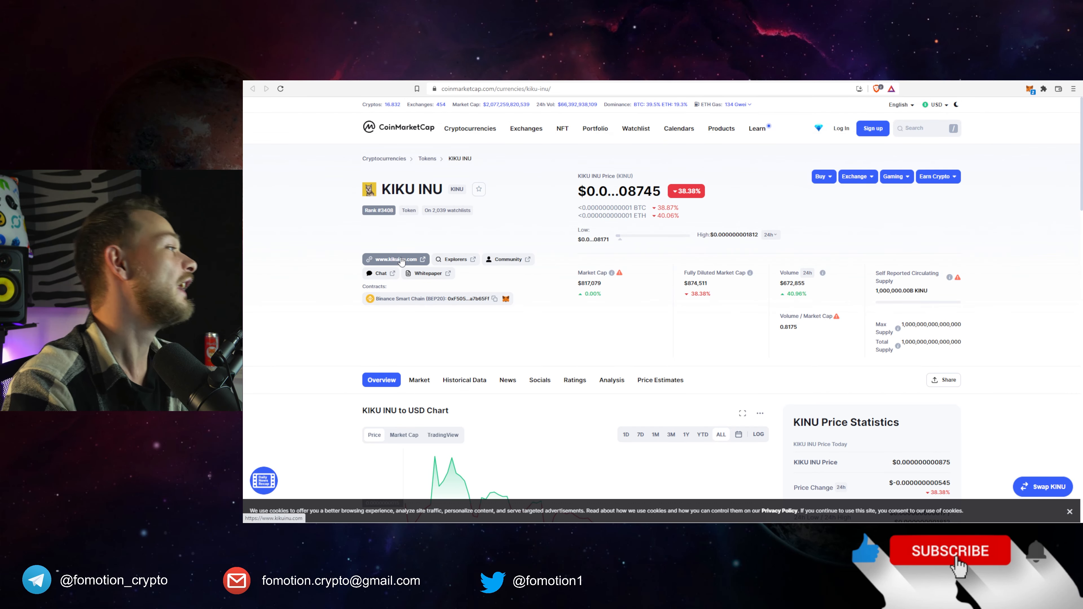
{"action": "left_click", "coordinate": [418, 379]}
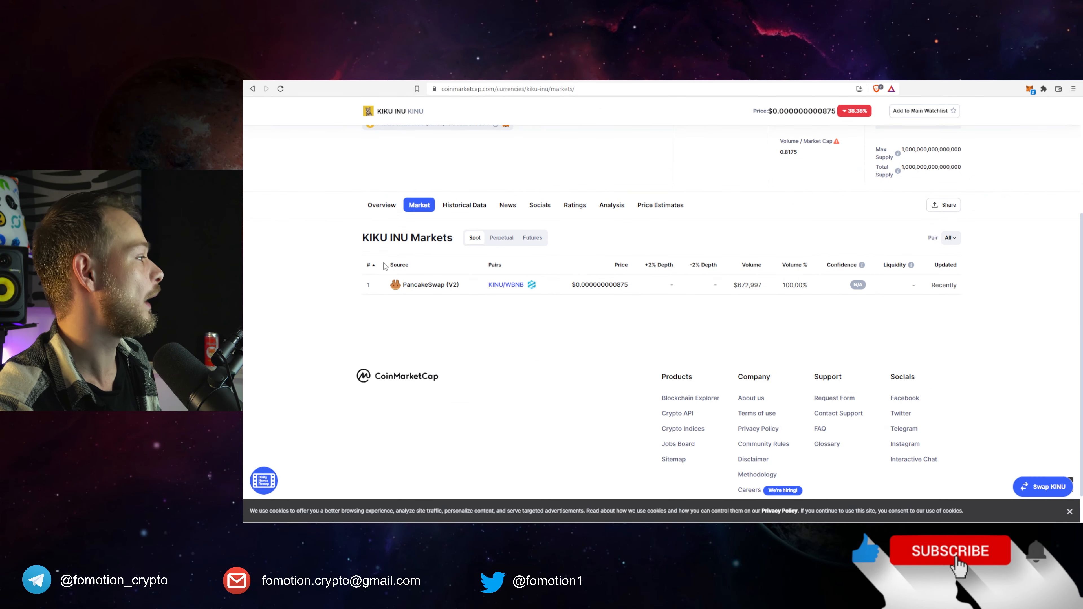
{"action": "left_click", "coordinate": [380, 204]}
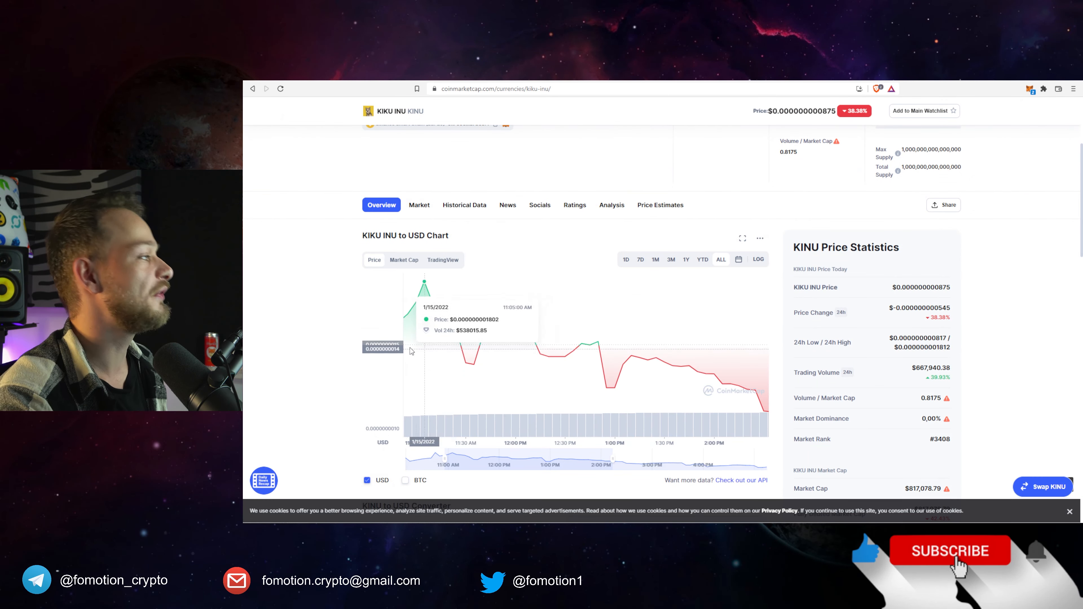
{"action": "scroll", "scroll_direction": "up", "scroll_amount": 3}
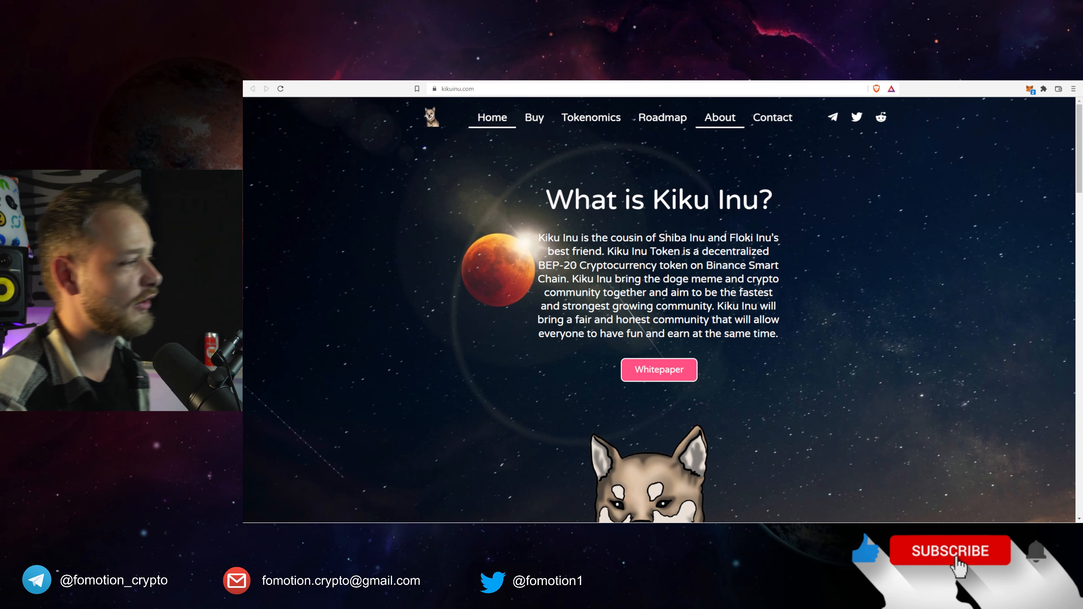
Scroll from What is Kiku Inu? down to the Tokenomics section with supply and tax split.
{"action": "scroll", "scroll_direction": "down", "scroll_amount": 3}
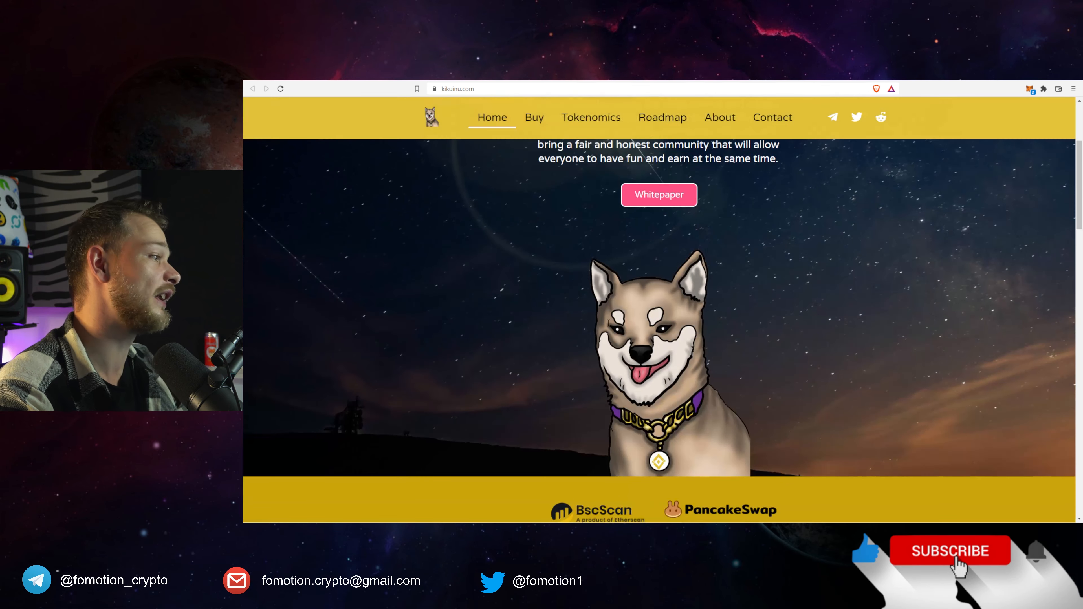
{"action": "scroll", "scroll_direction": "down", "scroll_amount": 3}
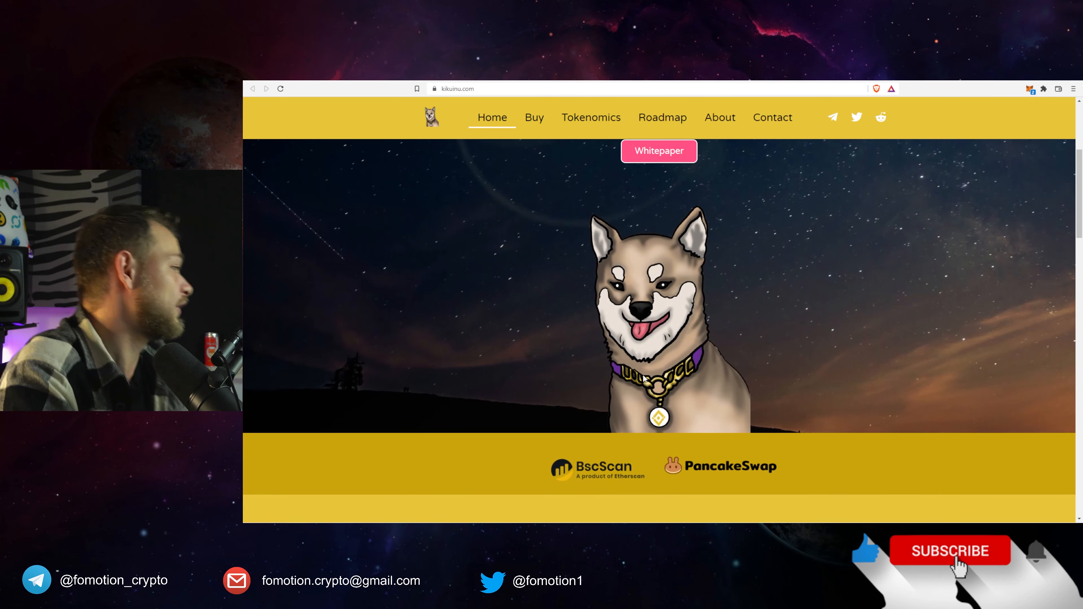
{"action": "scroll", "scroll_direction": "down", "scroll_amount": 3}
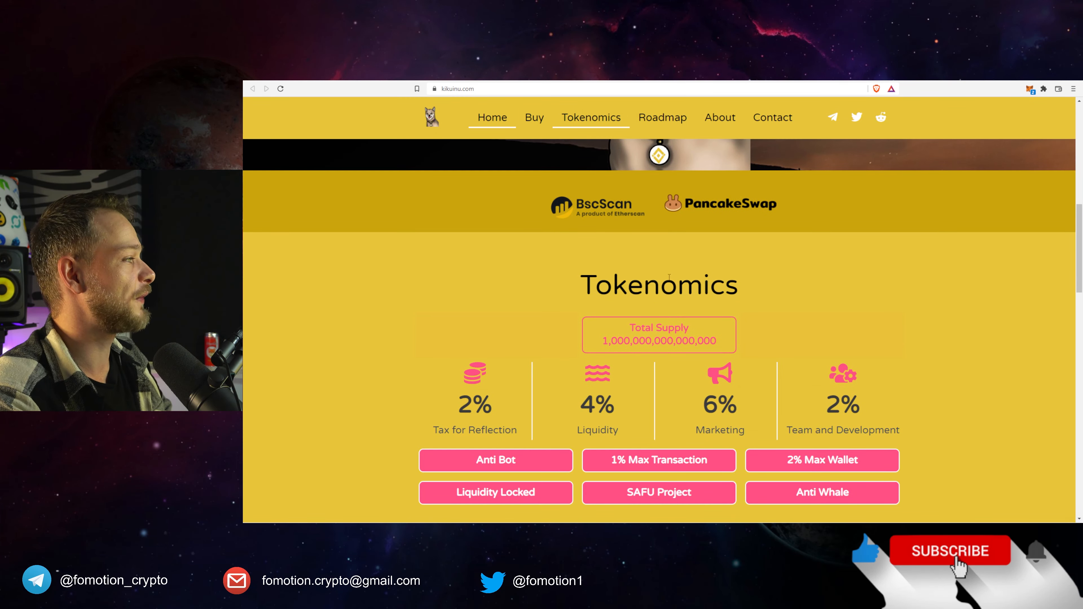
Switch to the BscScan token page, highlight the 2,015 holders and browse recent transfers.
{"action": "left_click", "coordinate": [596, 207]}
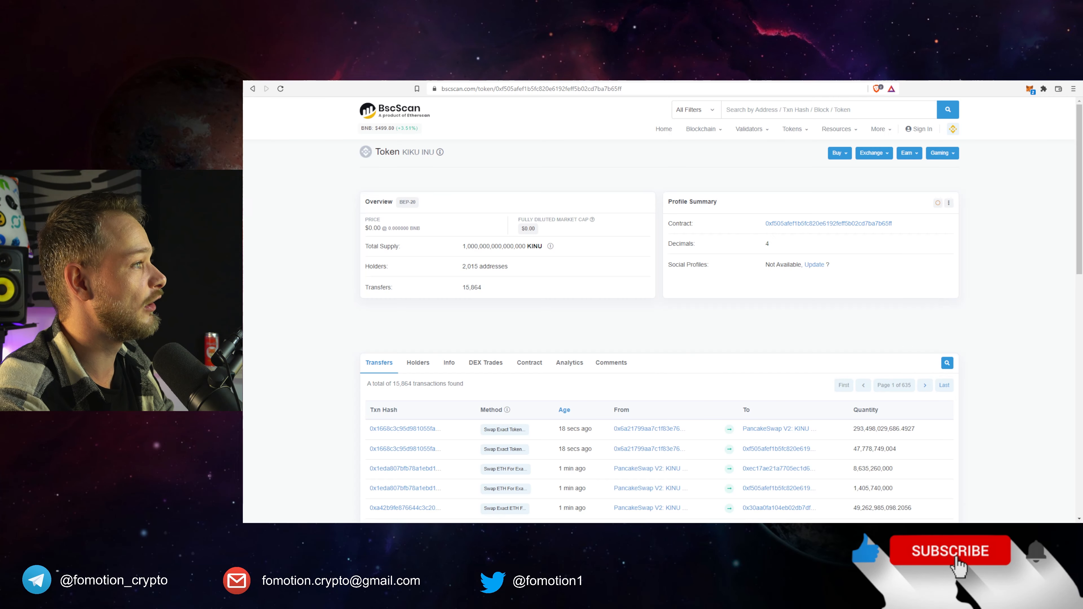
{"action": "mouse_move", "coordinate": [462, 280]}
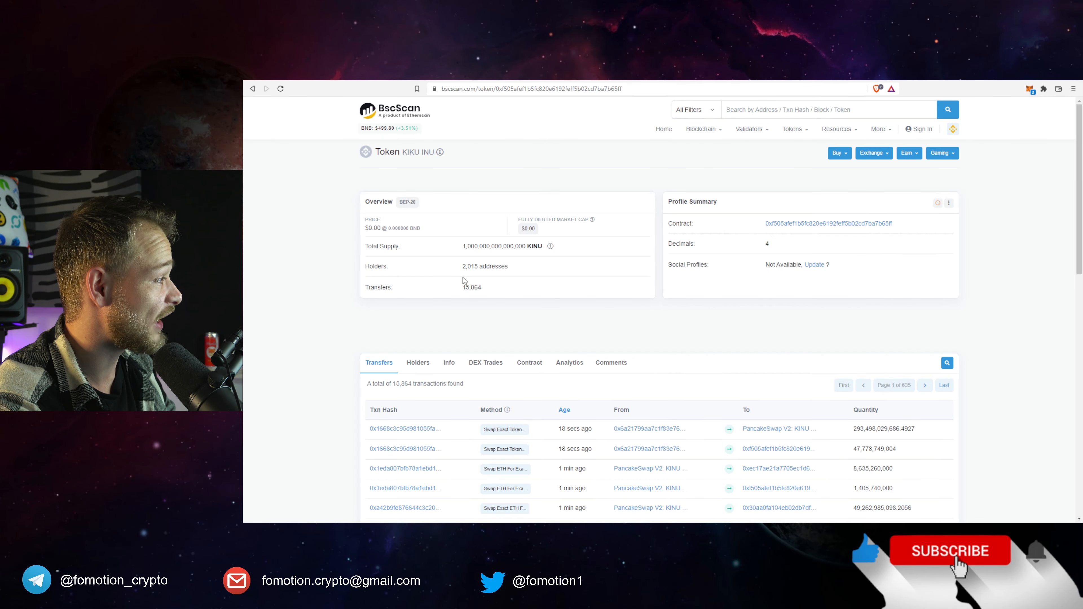
{"action": "double_click", "coordinate": [484, 266]}
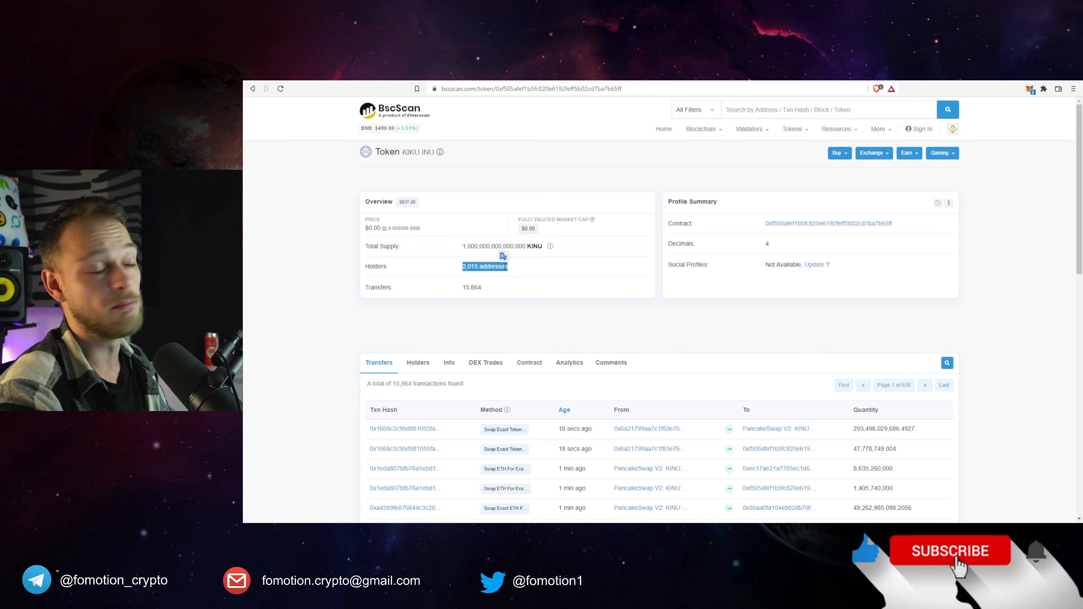
{"action": "scroll", "scroll_direction": "down", "scroll_amount": 3}
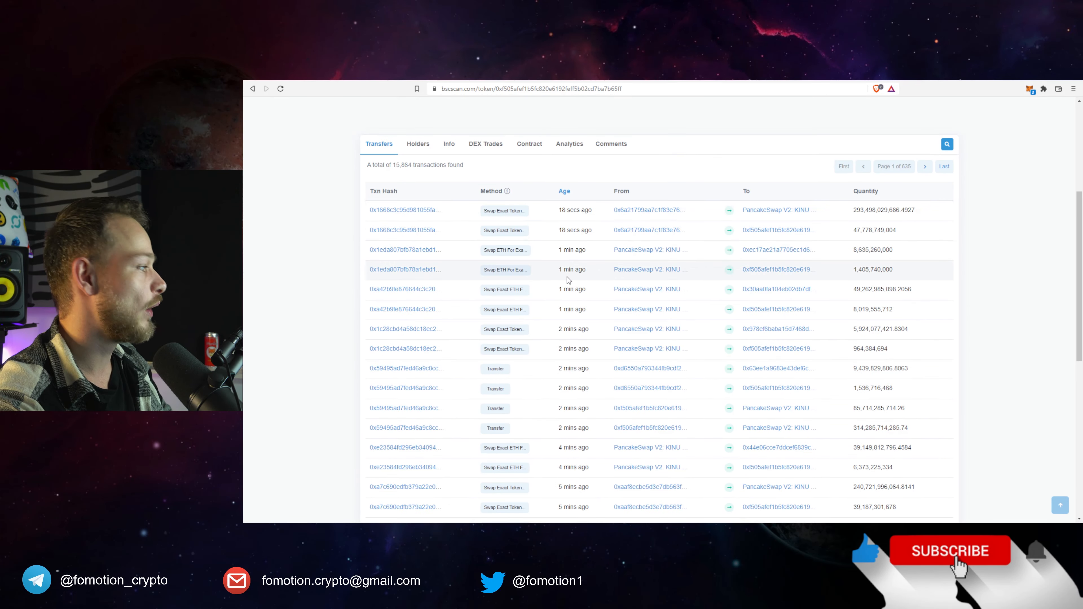
{"action": "scroll", "scroll_direction": "down", "scroll_amount": 3}
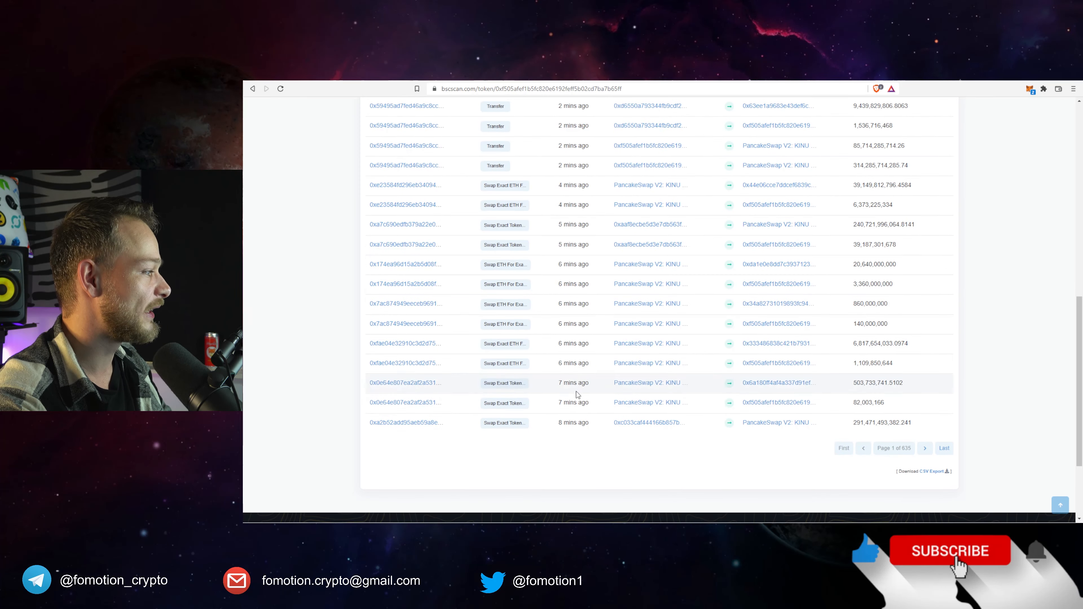
{"action": "scroll", "scroll_direction": "up", "scroll_amount": 3}
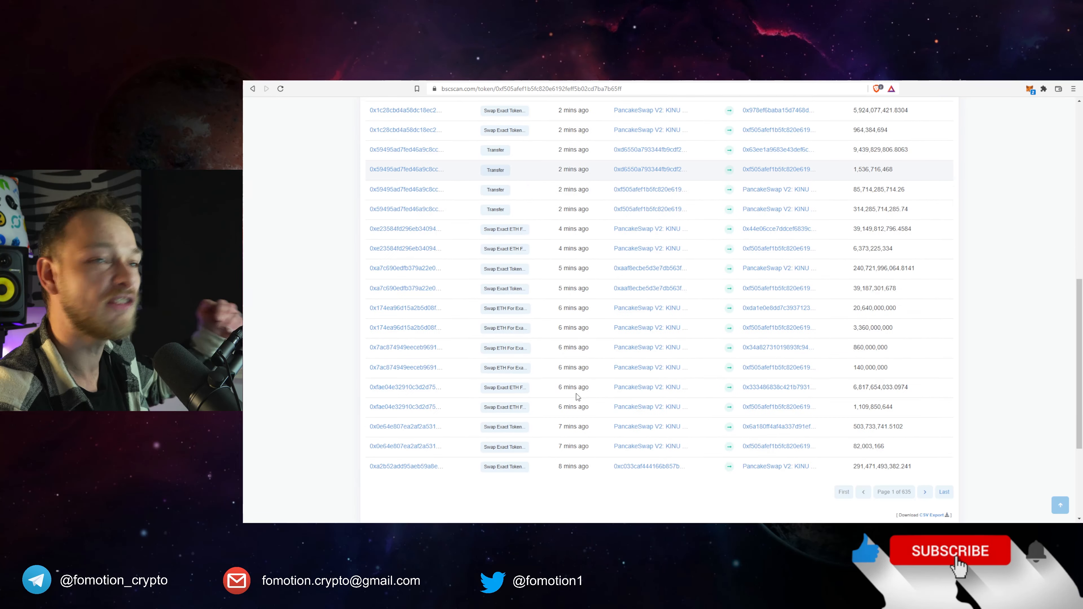
{"action": "scroll", "scroll_direction": "up", "scroll_amount": 3}
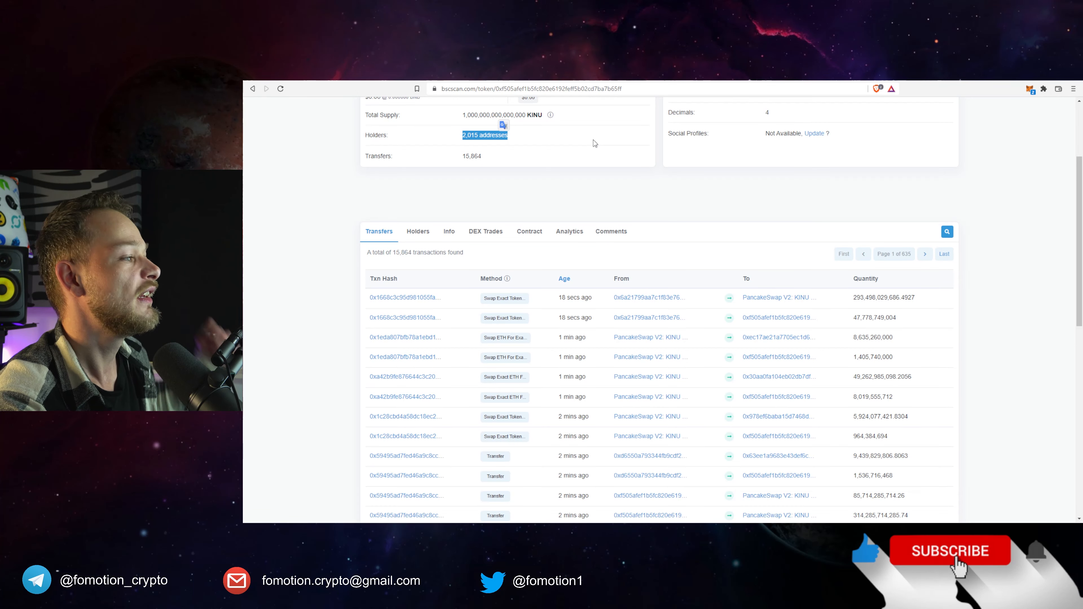
{"action": "mouse_move", "coordinate": [465, 265]}
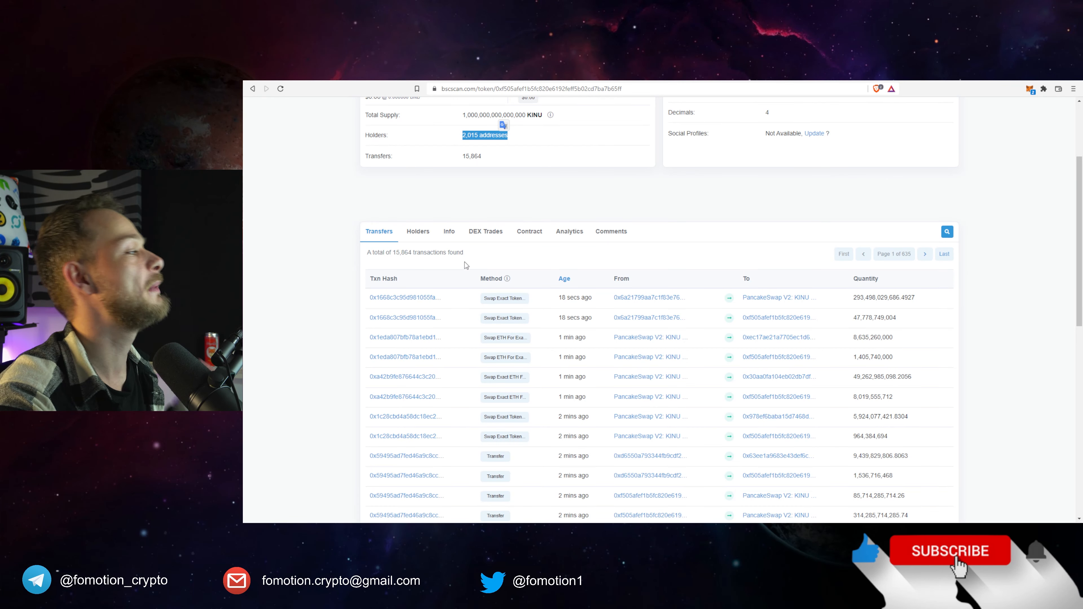
{"action": "mouse_move", "coordinate": [465, 274]}
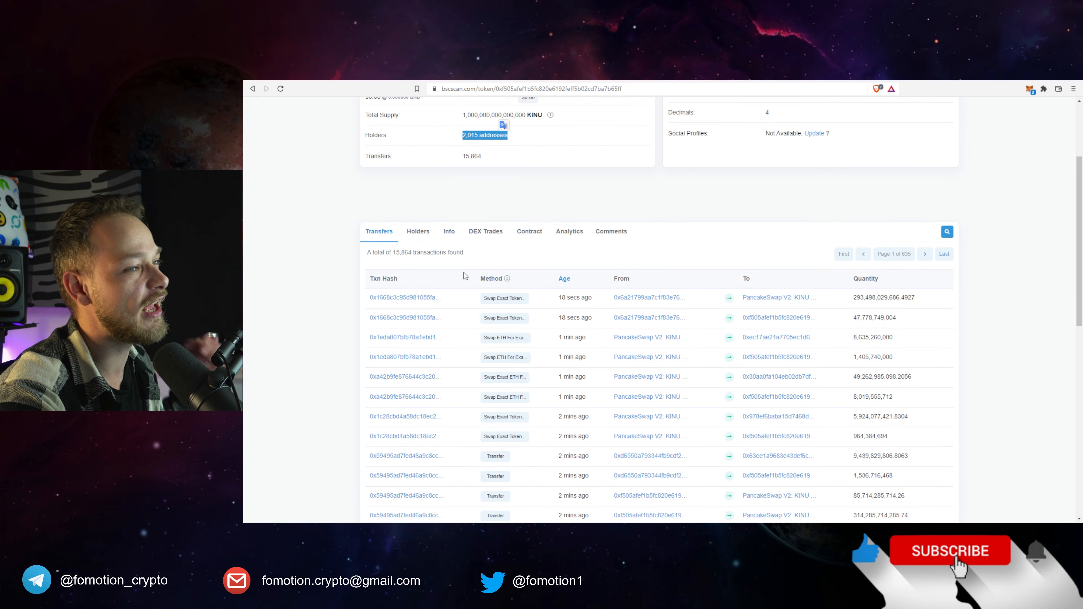
{"action": "mouse_move", "coordinate": [417, 231]}
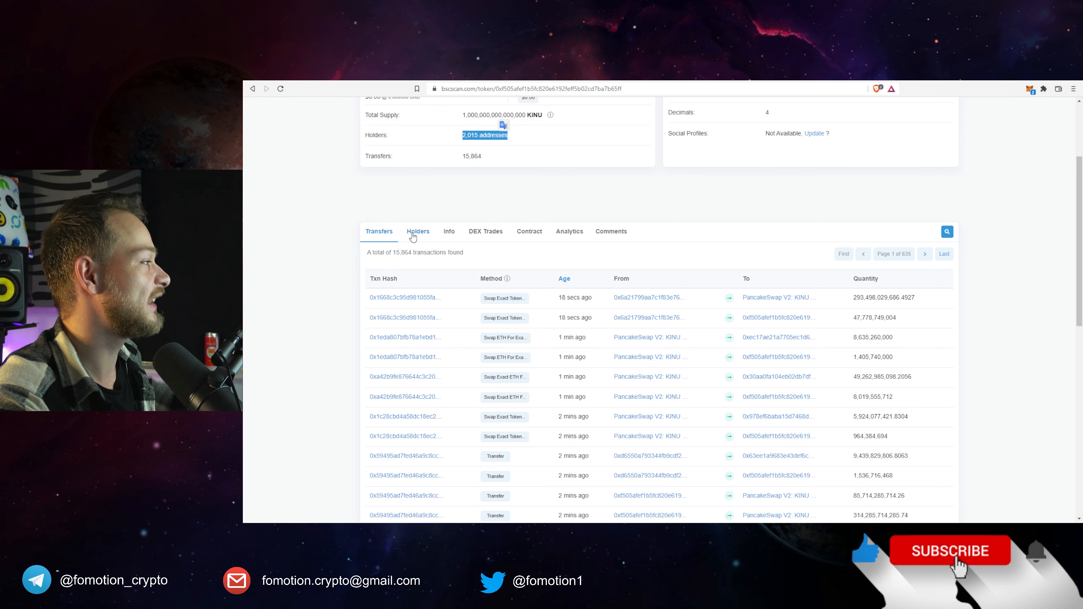
Show the ranked Holders list for KIKU INU on BscScan.
{"action": "left_click", "coordinate": [418, 231]}
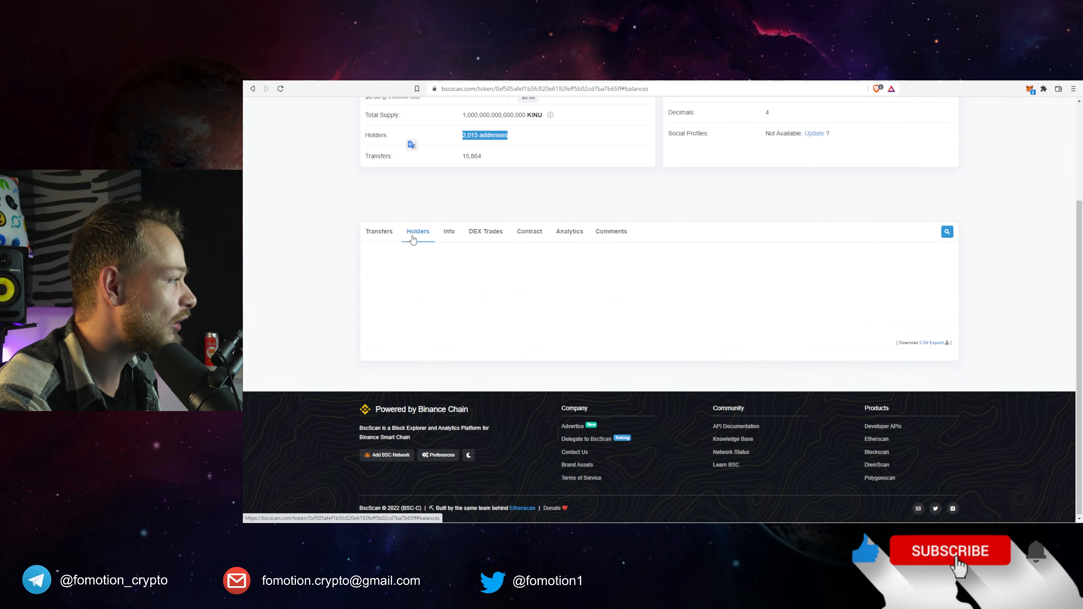
{"action": "left_click", "coordinate": [417, 231]}
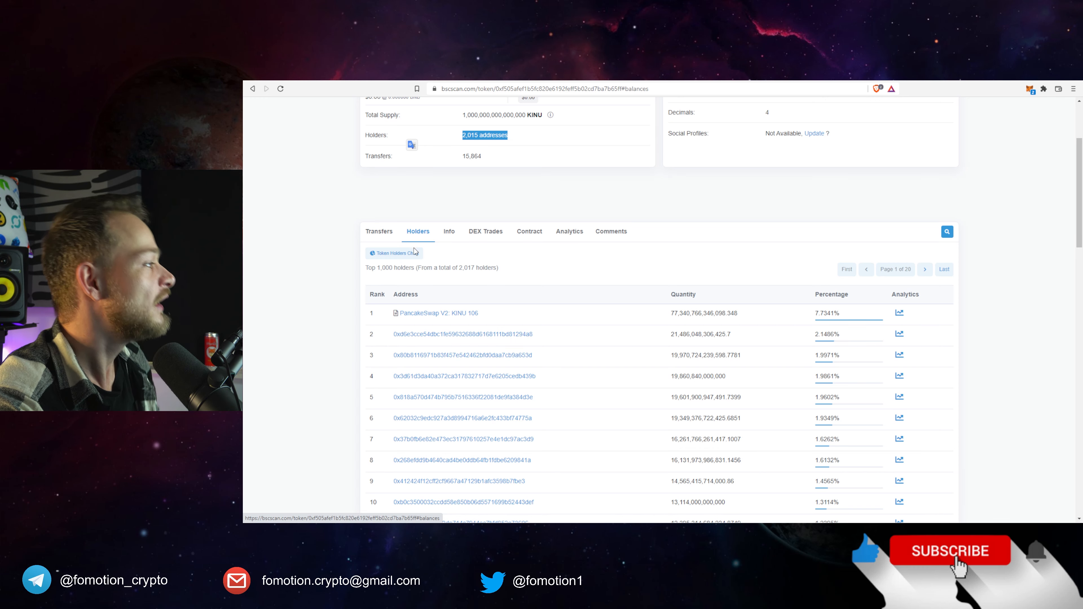
{"action": "mouse_move", "coordinate": [447, 338]}
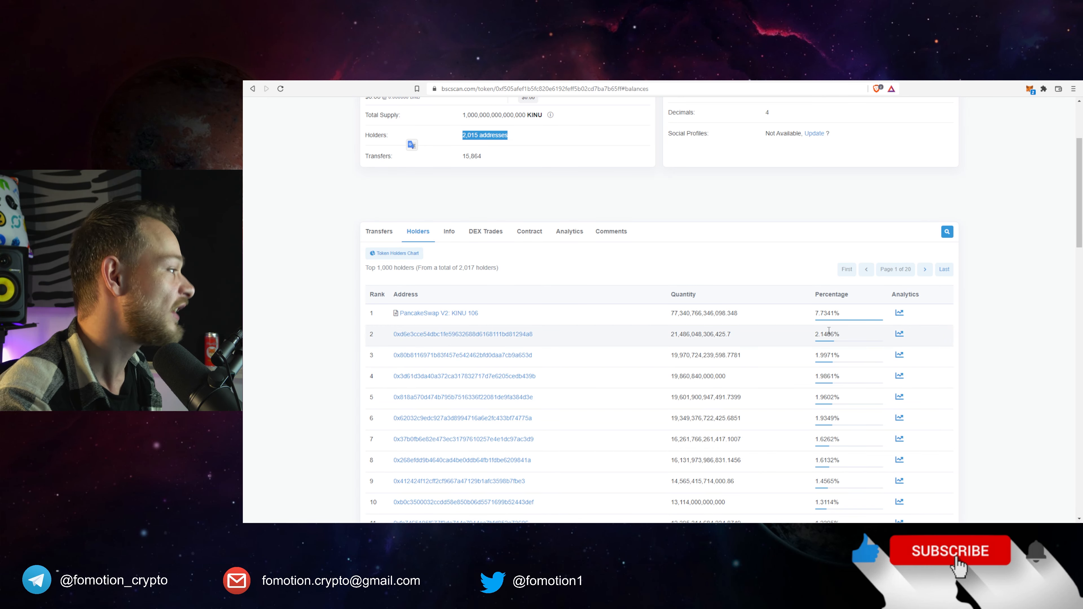
{"action": "scroll", "scroll_direction": "up", "scroll_amount": 3}
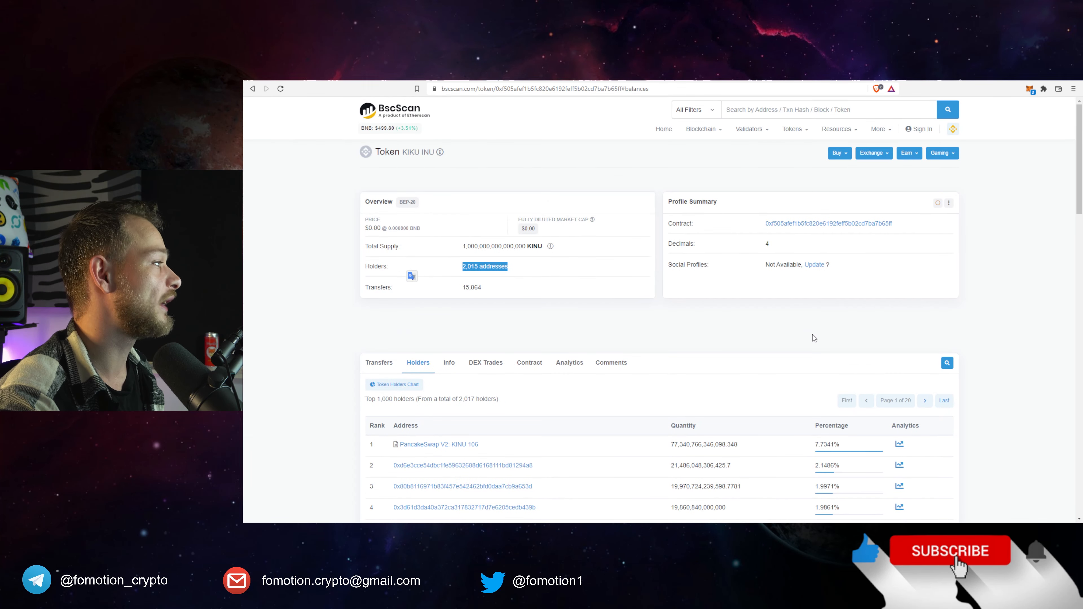
{"action": "mouse_move", "coordinate": [898, 228]}
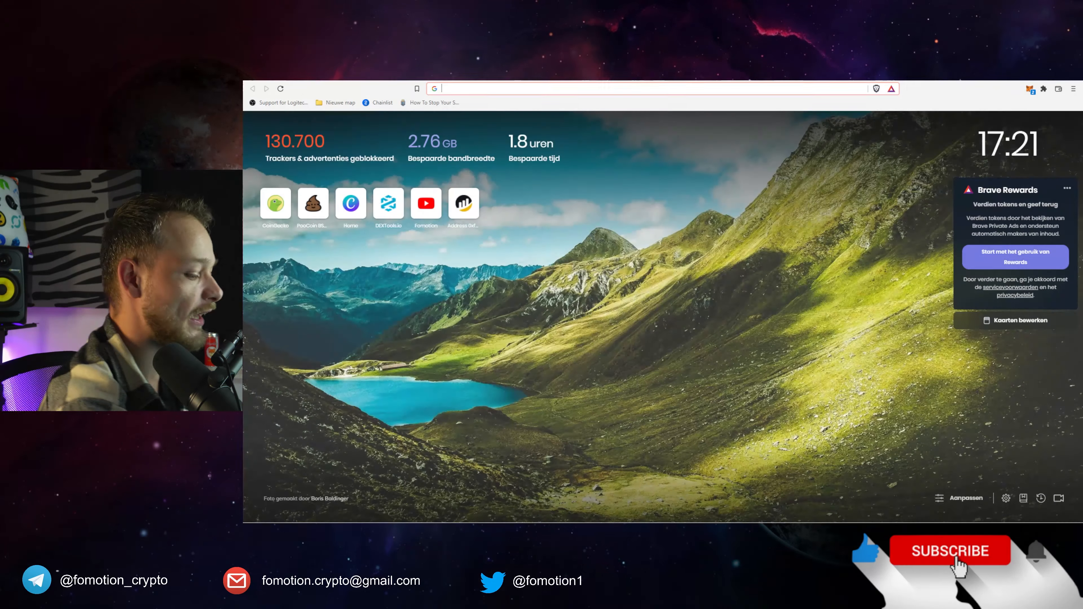
Look up contract 0xf505afef1b5fc820e6192feff5b02cd7ba7b65ff on PooCoin Charts.
{"action": "left_click", "coordinate": [312, 203]}
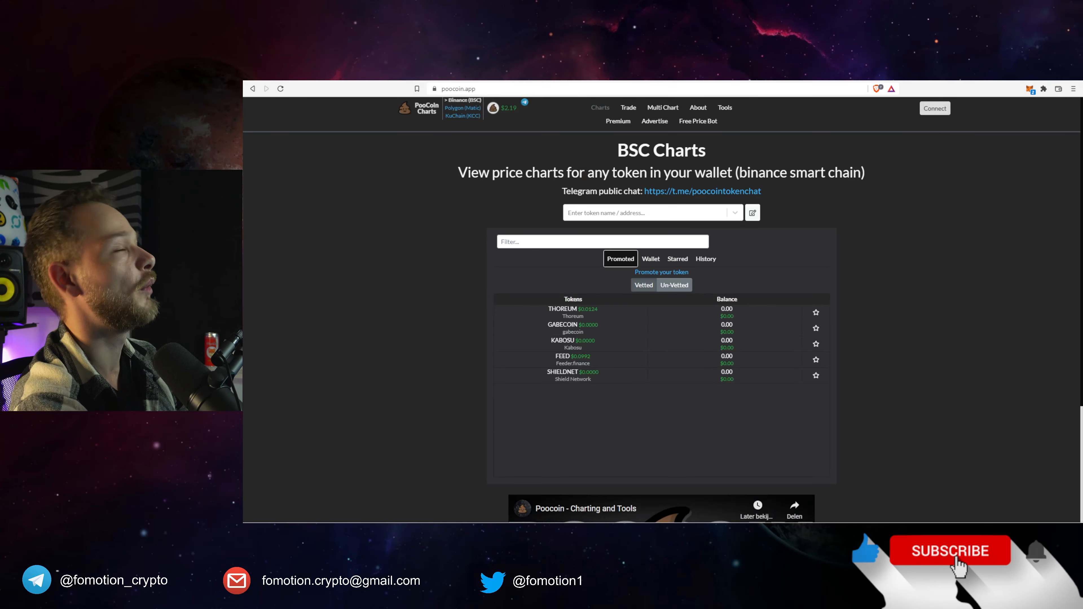
{"action": "type", "text": "0xf505afef1b5fc820e6192feff5b02cd7ba7b65ff"}
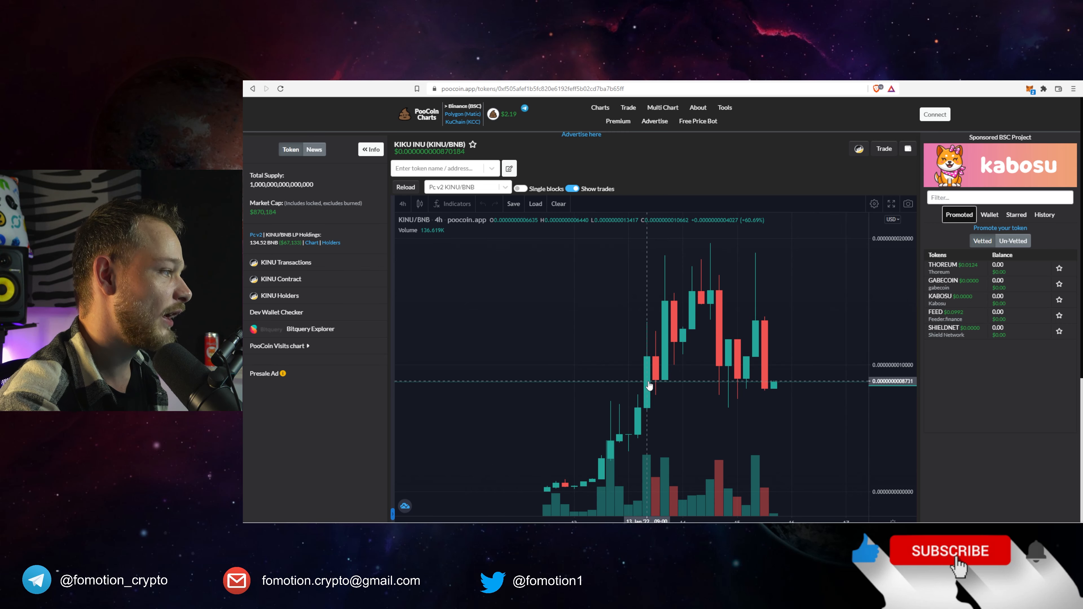
{"action": "mouse_move", "coordinate": [681, 383]}
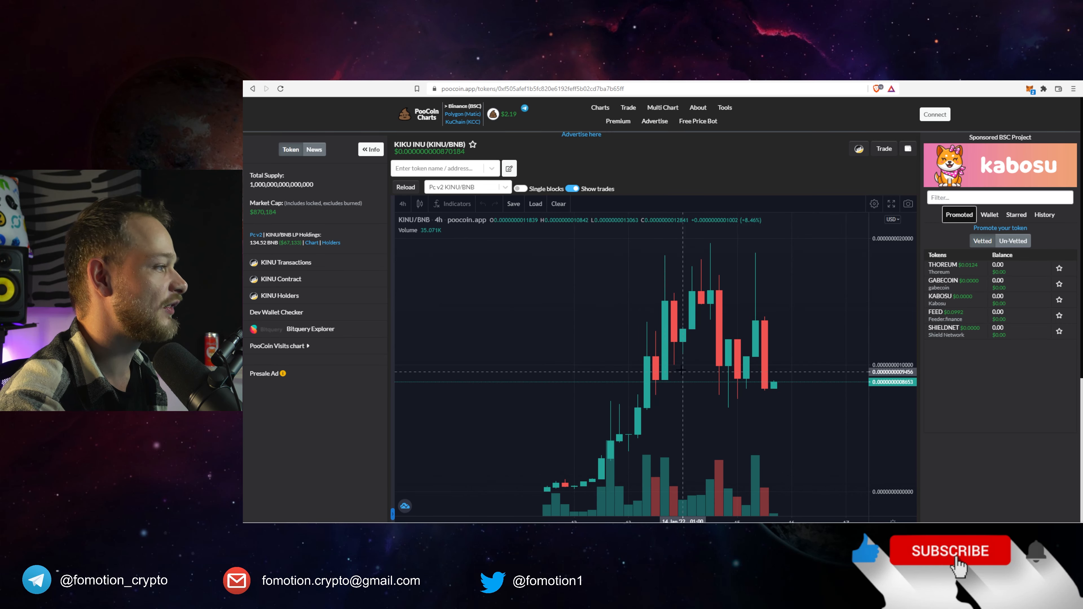
{"action": "mouse_move", "coordinate": [572, 399]}
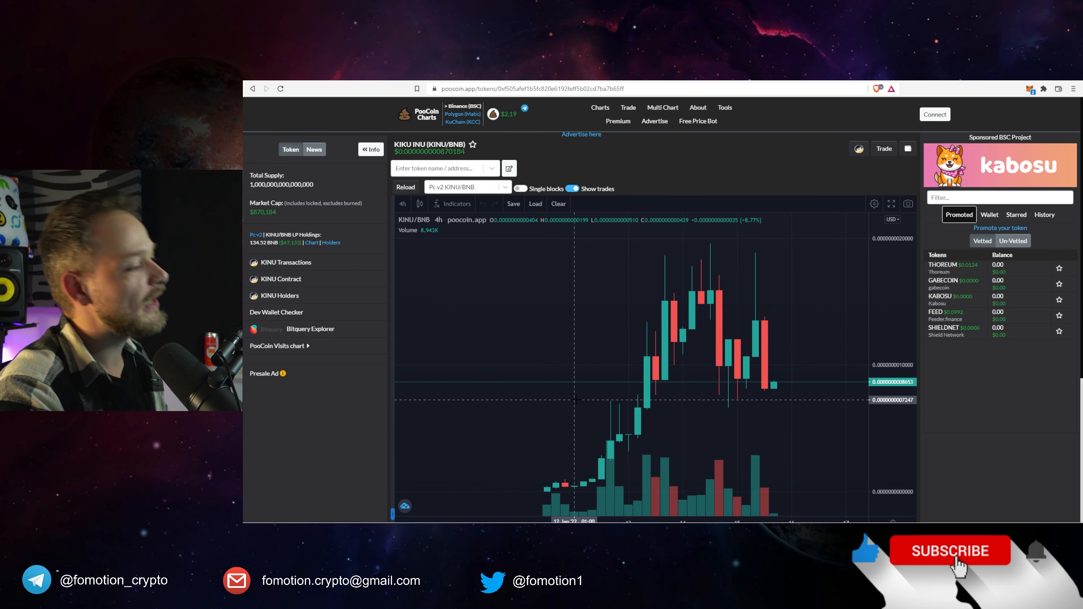
{"action": "mouse_move", "coordinate": [582, 395]}
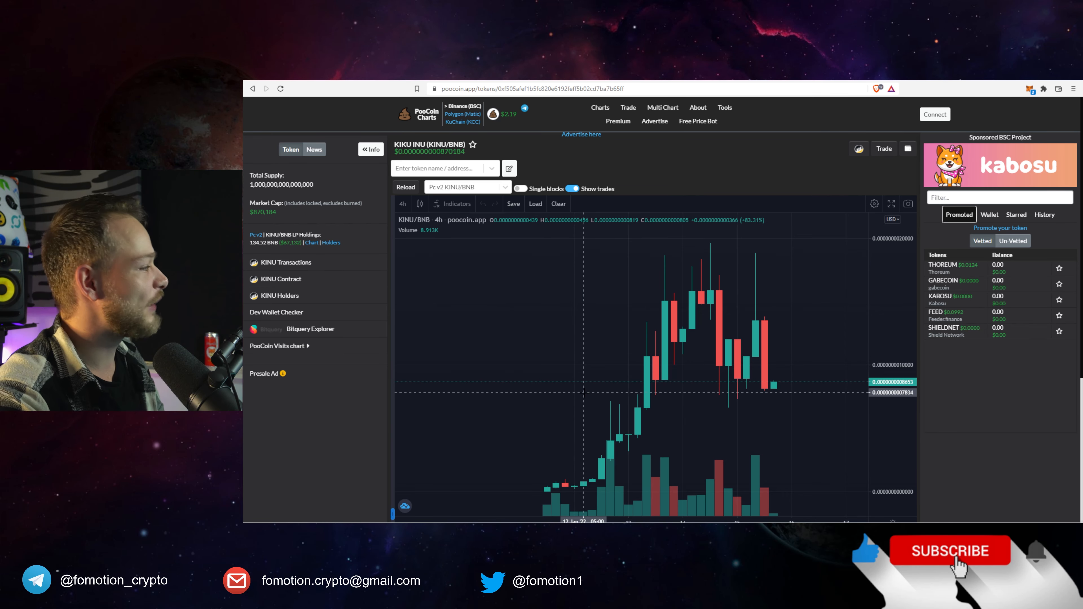
{"action": "mouse_move", "coordinate": [680, 371]}
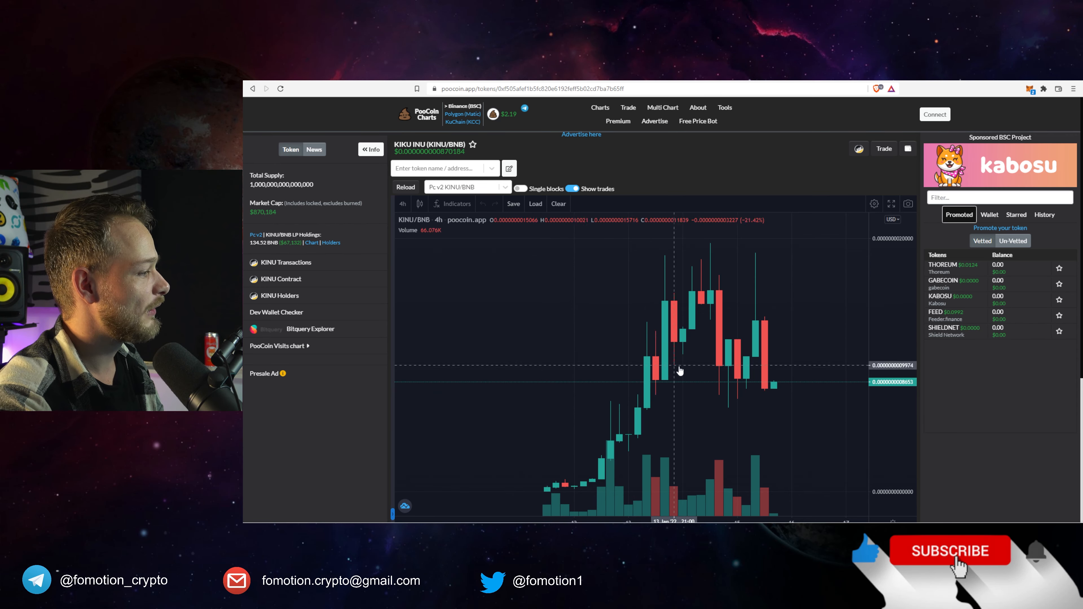
{"action": "mouse_move", "coordinate": [661, 382]}
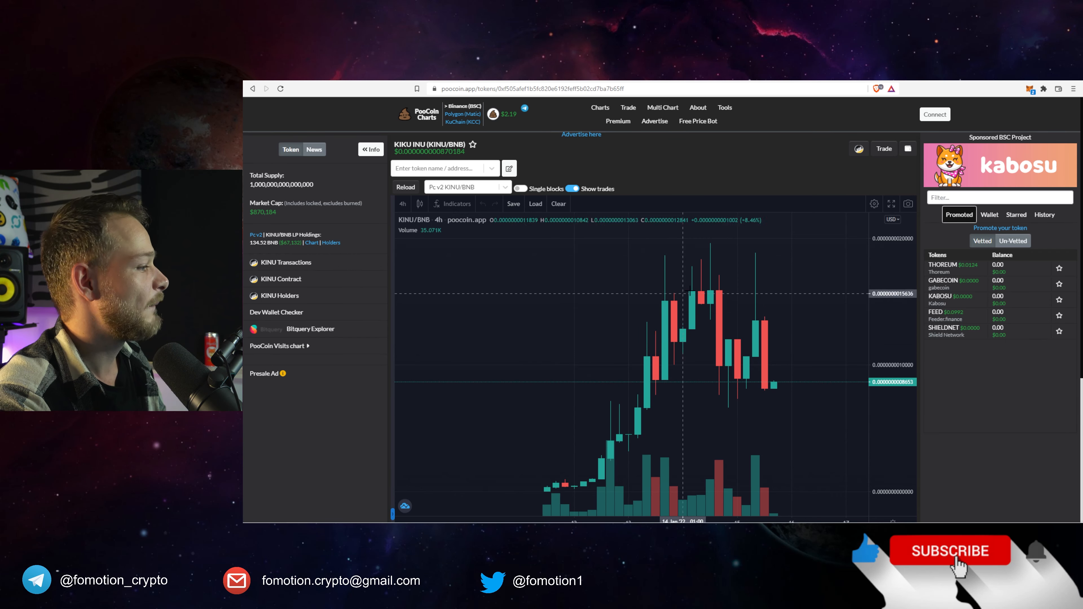
{"action": "mouse_move", "coordinate": [774, 363]}
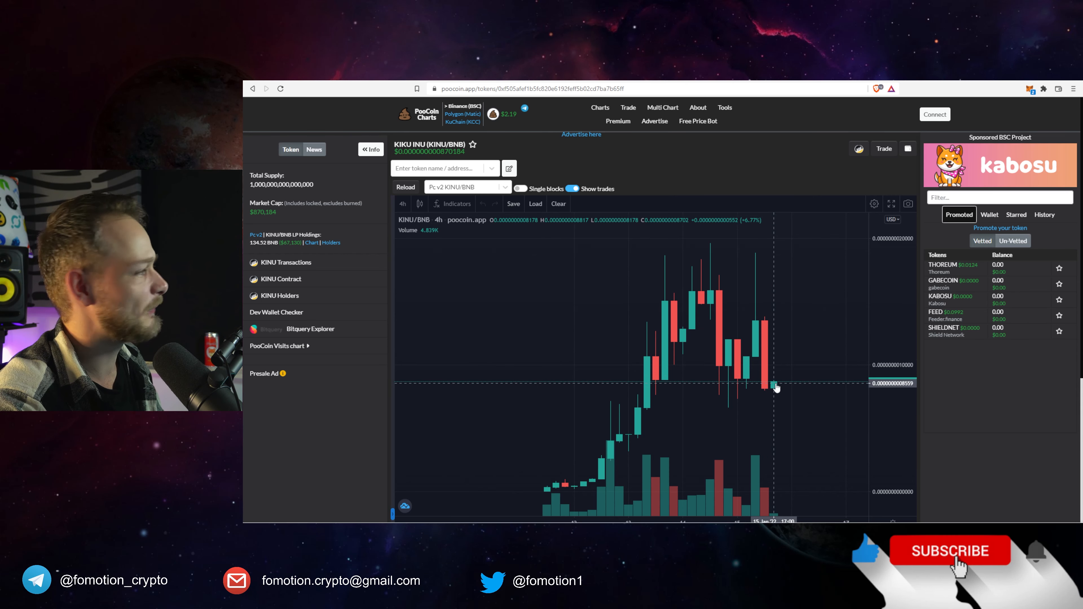
{"action": "mouse_move", "coordinate": [751, 371]}
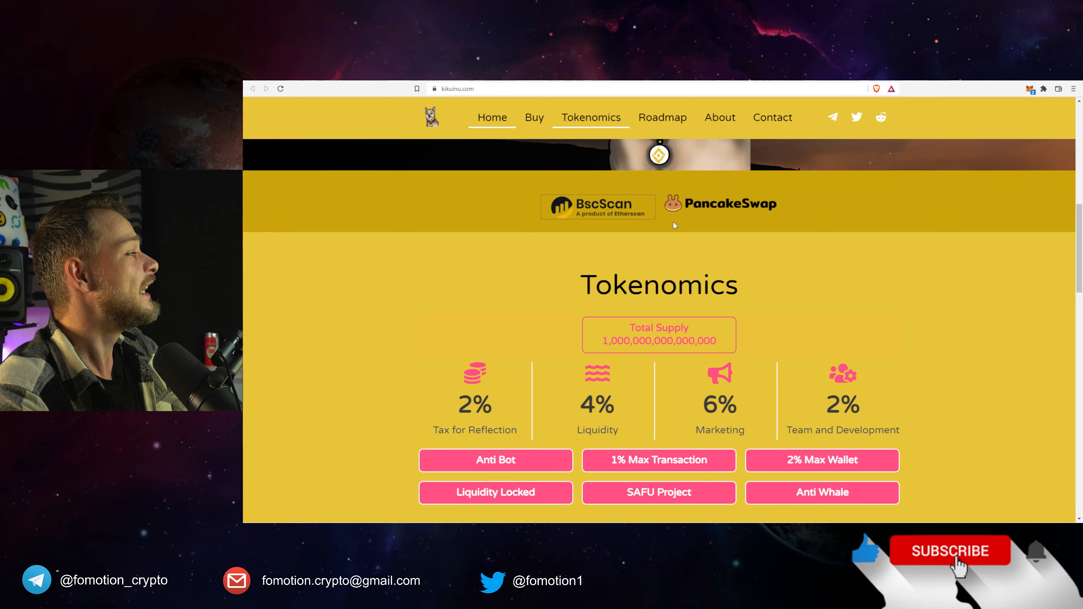
{"action": "mouse_move", "coordinate": [682, 199]}
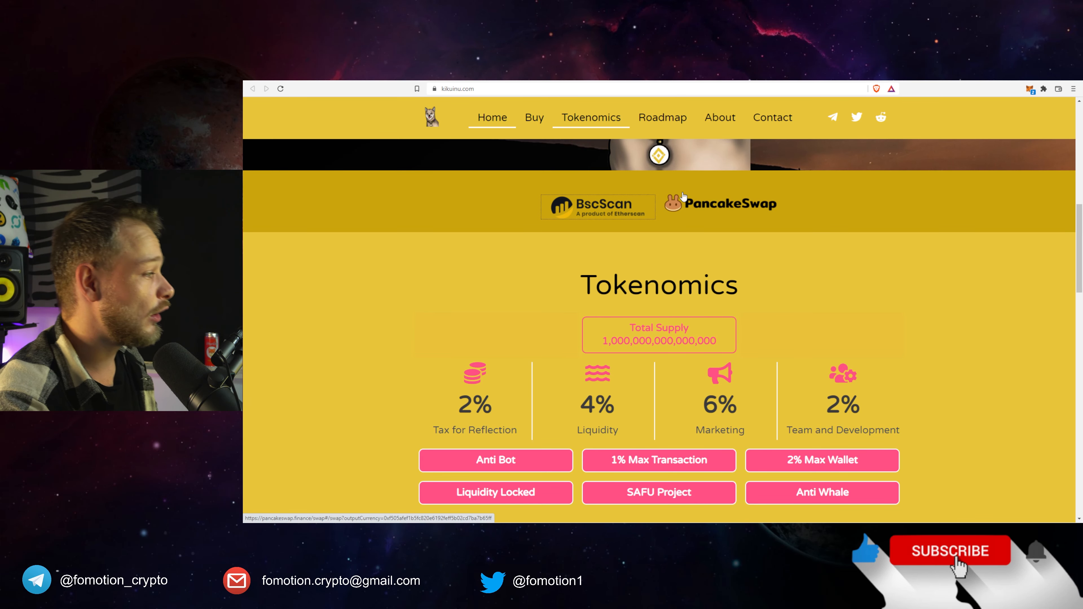
Scroll to the Tokenomics section and highlight the 6% marketing tax figure.
{"action": "scroll", "scroll_direction": "down", "scroll_amount": 3}
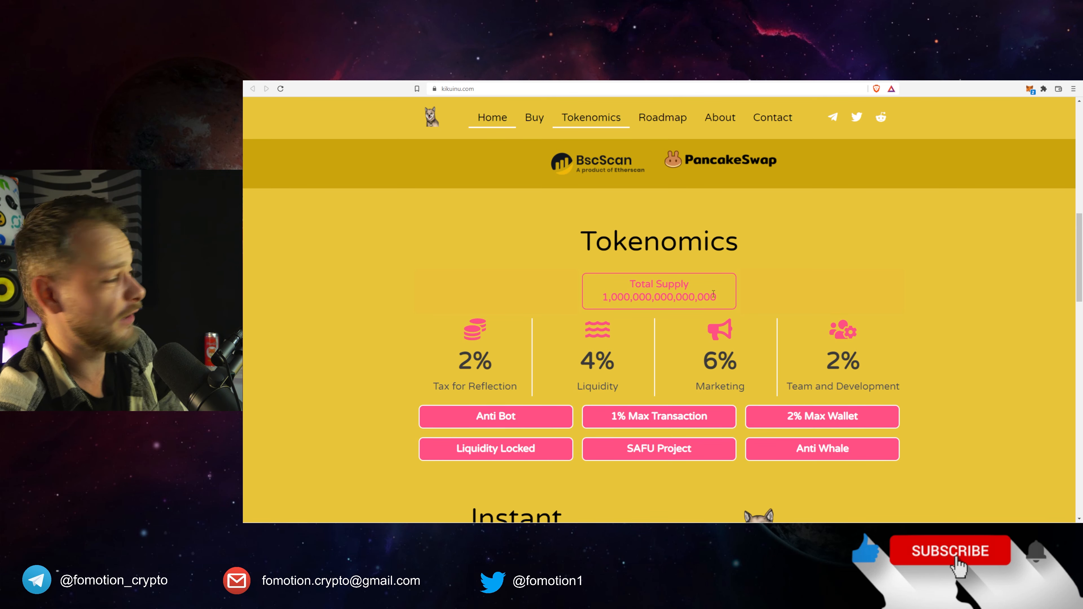
{"action": "scroll", "scroll_direction": "down", "scroll_amount": 3}
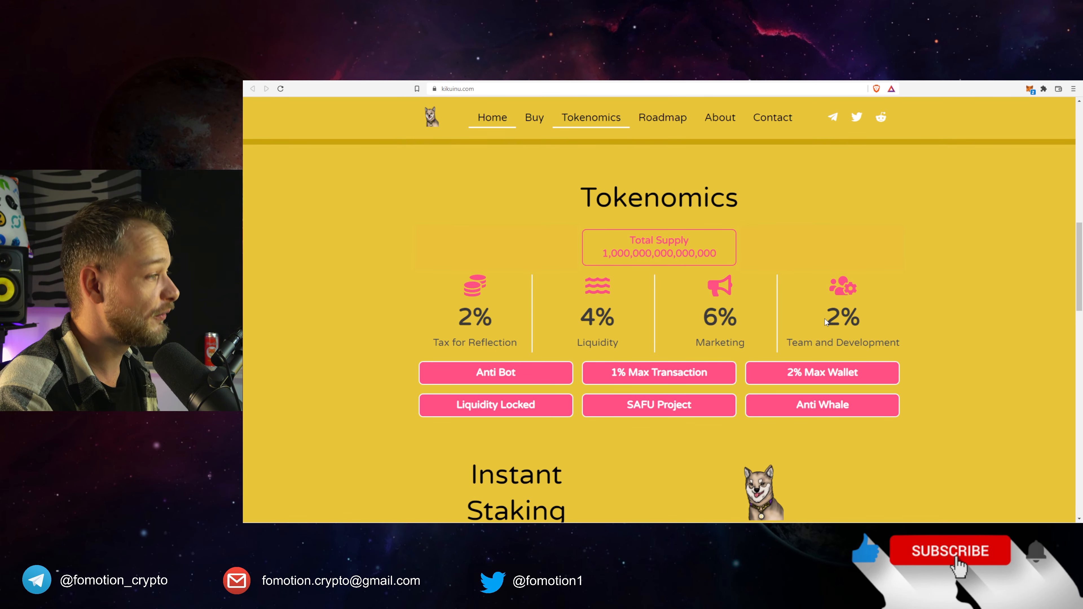
{"action": "double_click", "coordinate": [842, 320]}
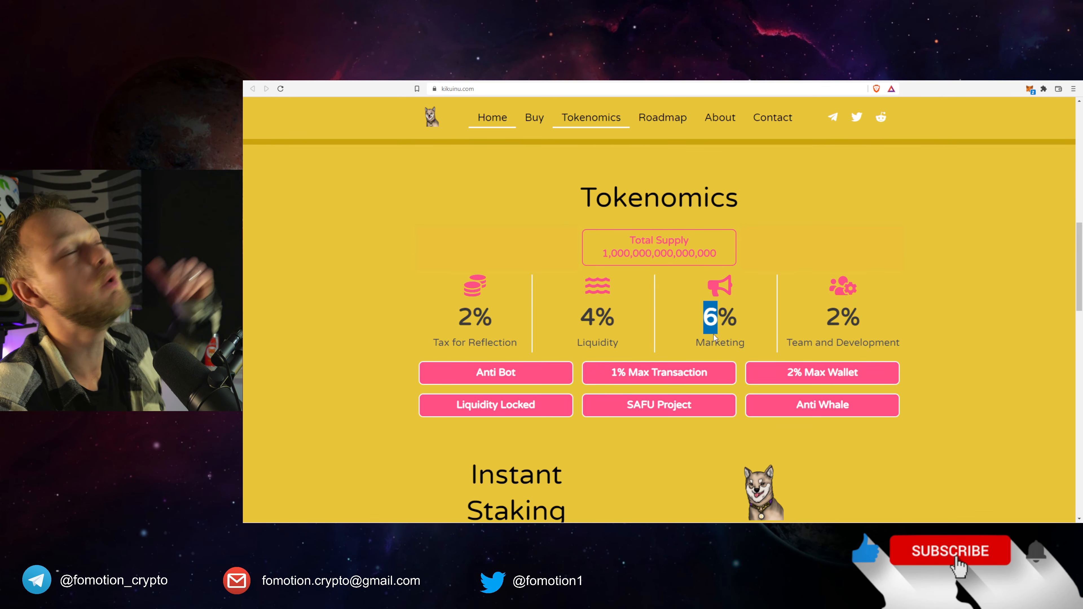
Scroll past the tokenomics badges to the Instant Staking and Donation sections.
{"action": "scroll", "scroll_direction": "down", "scroll_amount": 3}
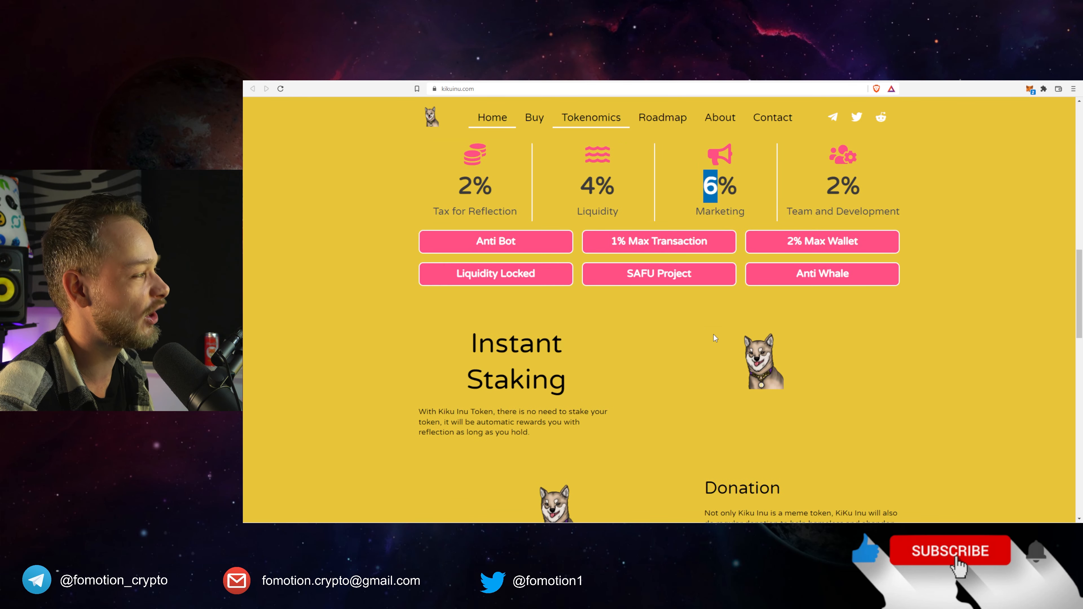
{"action": "mouse_move", "coordinate": [700, 336]}
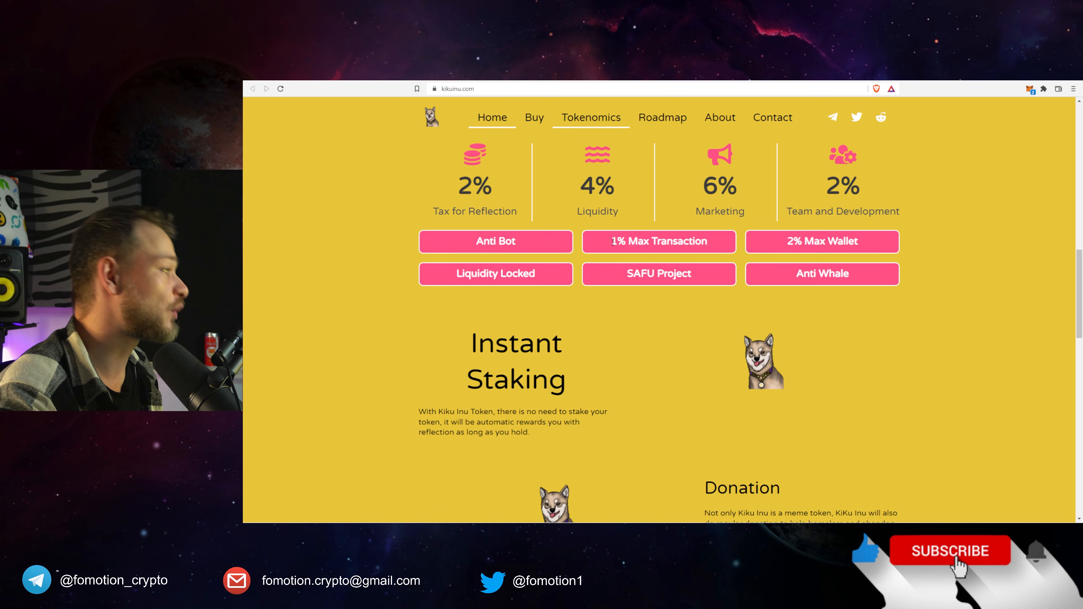
{"action": "mouse_move", "coordinate": [772, 243]}
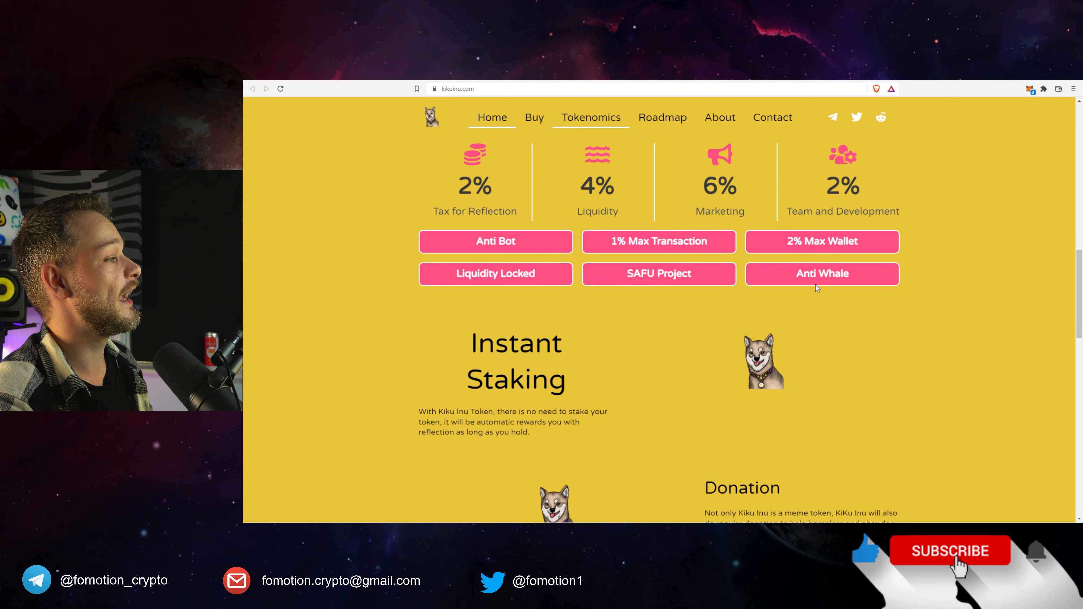
{"action": "scroll", "scroll_direction": "down", "scroll_amount": 3}
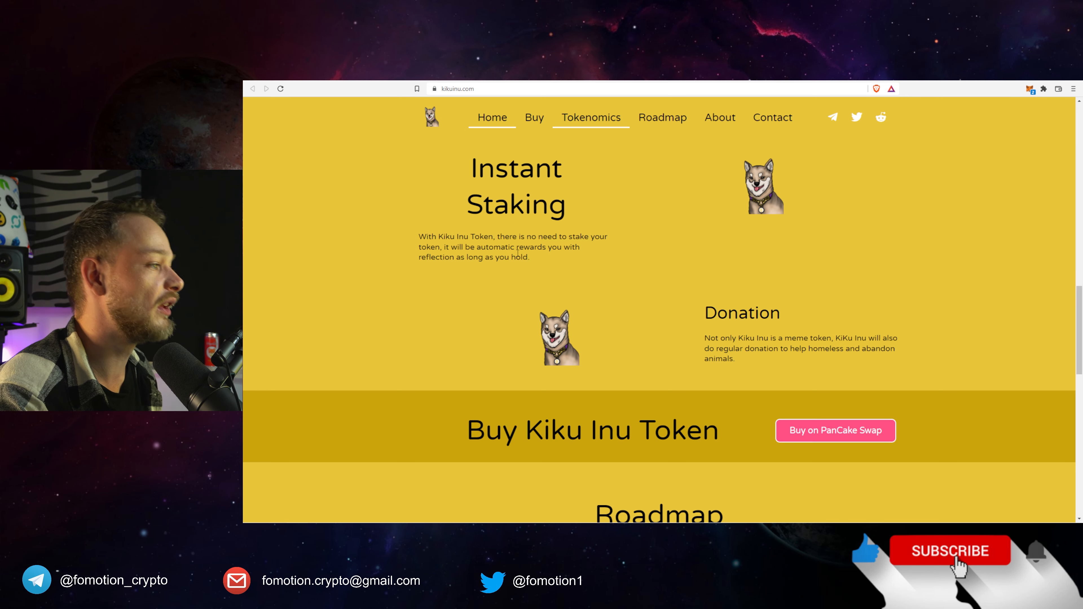
{"action": "mouse_move", "coordinate": [706, 141]}
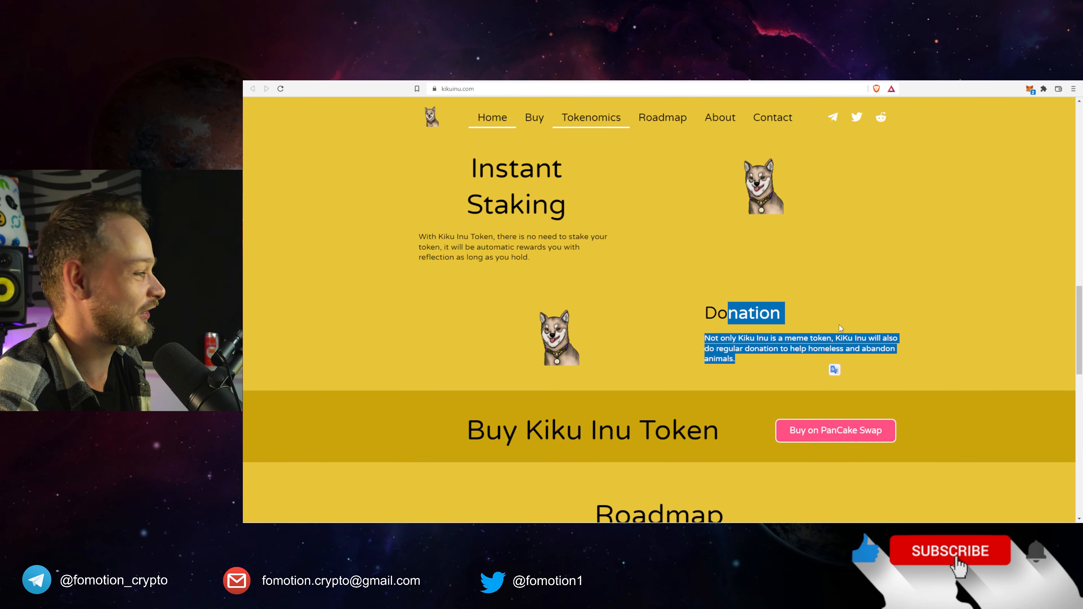
Scroll past the Buy banner to the Roadmap, glance at Phases 2–4 and back to Phase 1.
{"action": "scroll", "scroll_direction": "down", "scroll_amount": 3}
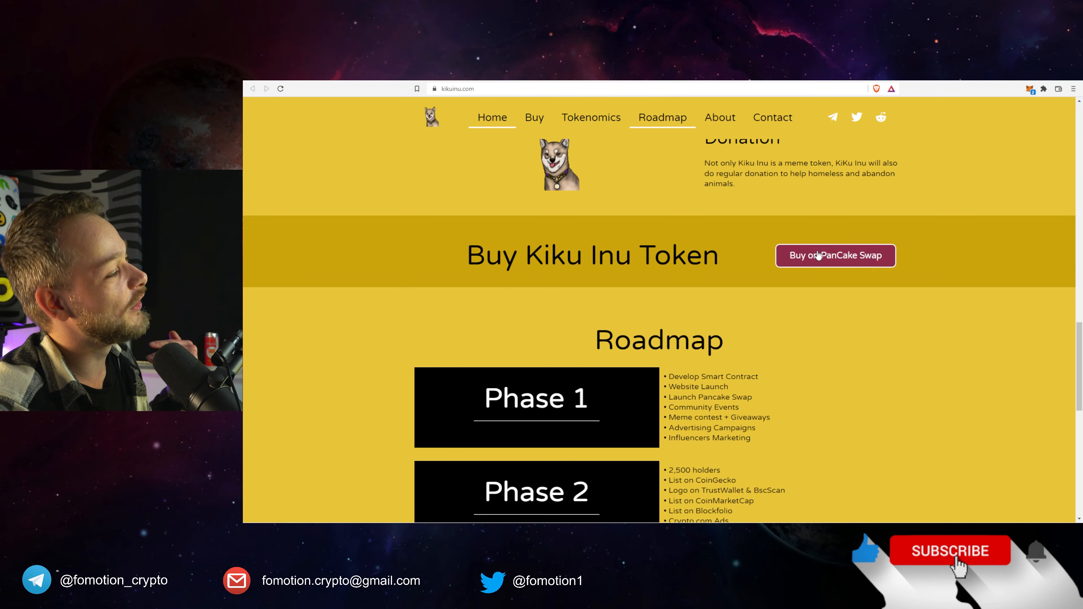
{"action": "scroll", "scroll_direction": "down", "scroll_amount": 3}
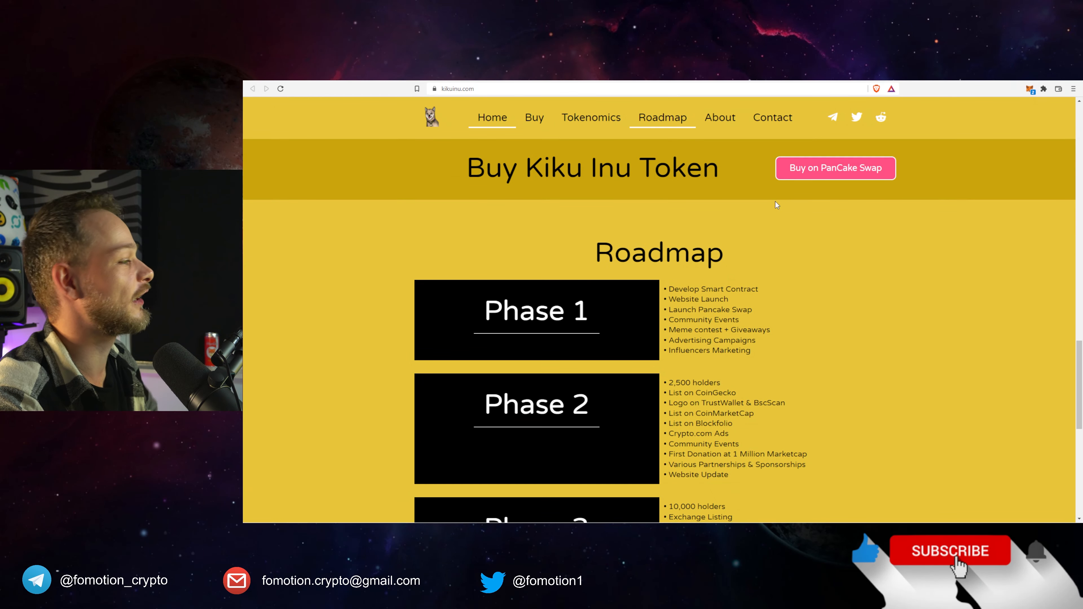
{"action": "scroll", "scroll_direction": "down", "scroll_amount": 3}
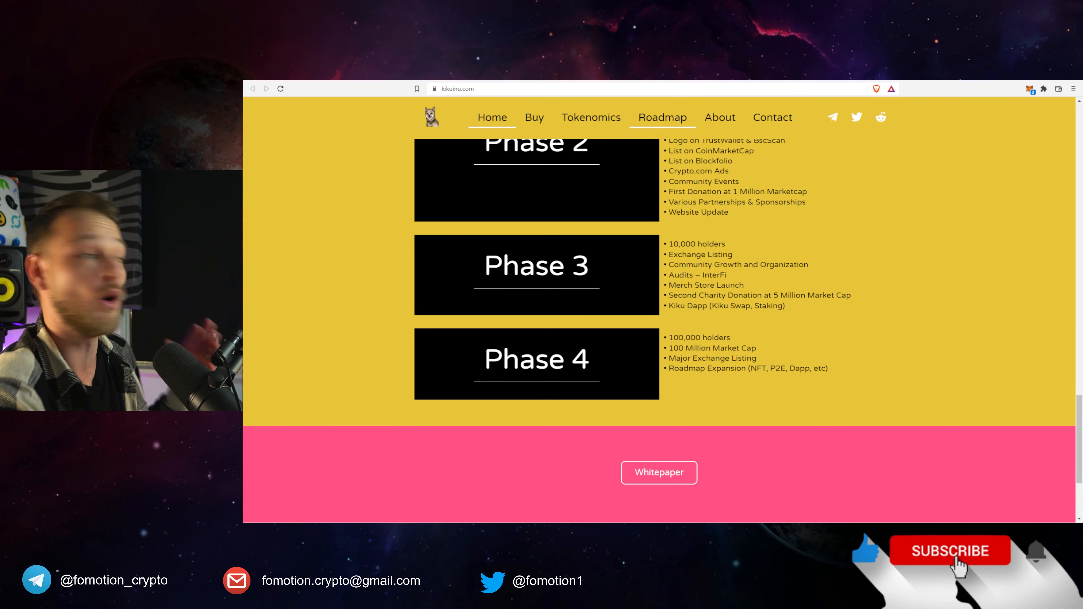
{"action": "scroll", "scroll_direction": "up", "scroll_amount": 3}
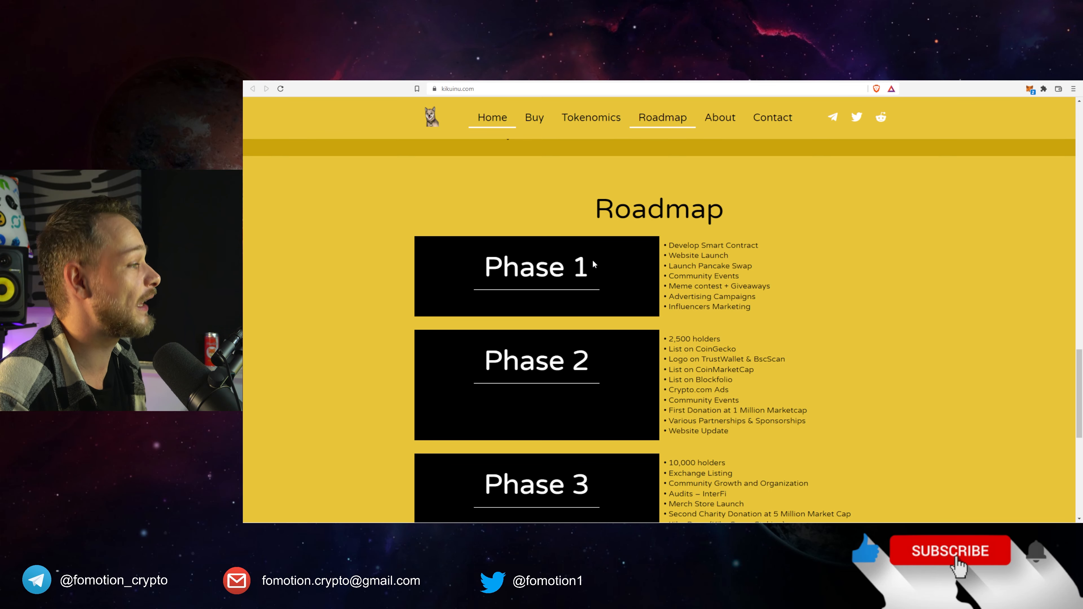
Read through roadmap Phases 2 to 4 and reach the footer with Whitepaper and contract address.
{"action": "scroll", "scroll_direction": "up", "scroll_amount": 3}
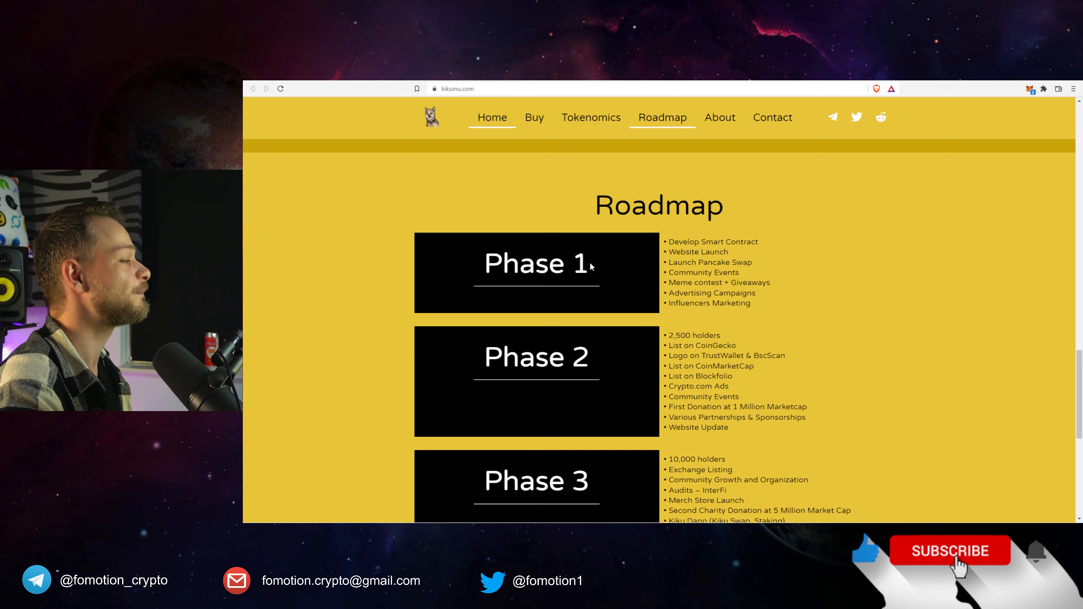
{"action": "scroll", "scroll_direction": "down", "scroll_amount": 3}
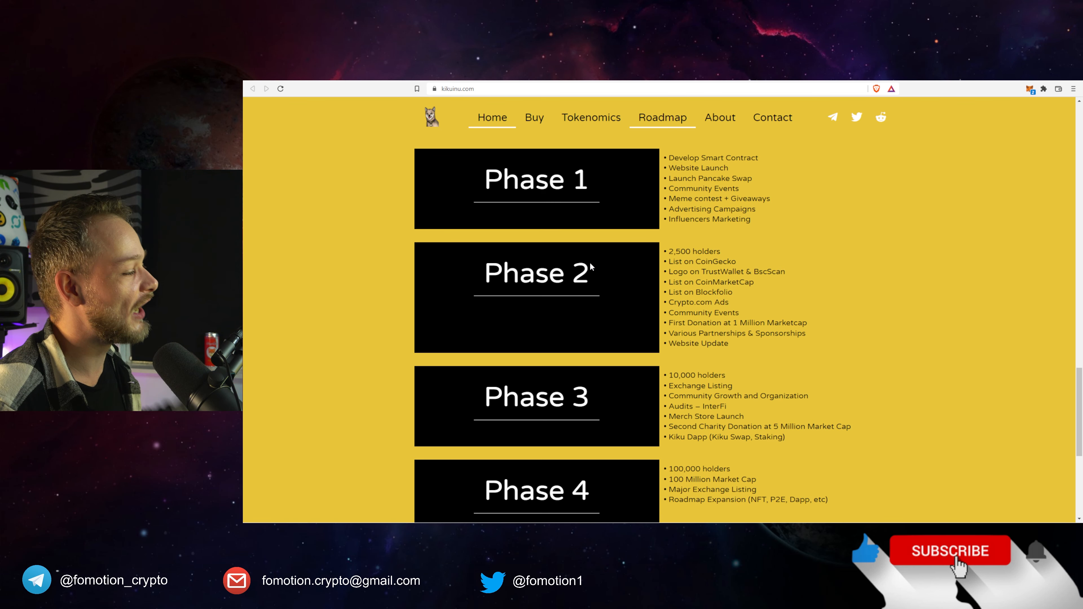
{"action": "mouse_move", "coordinate": [609, 264]}
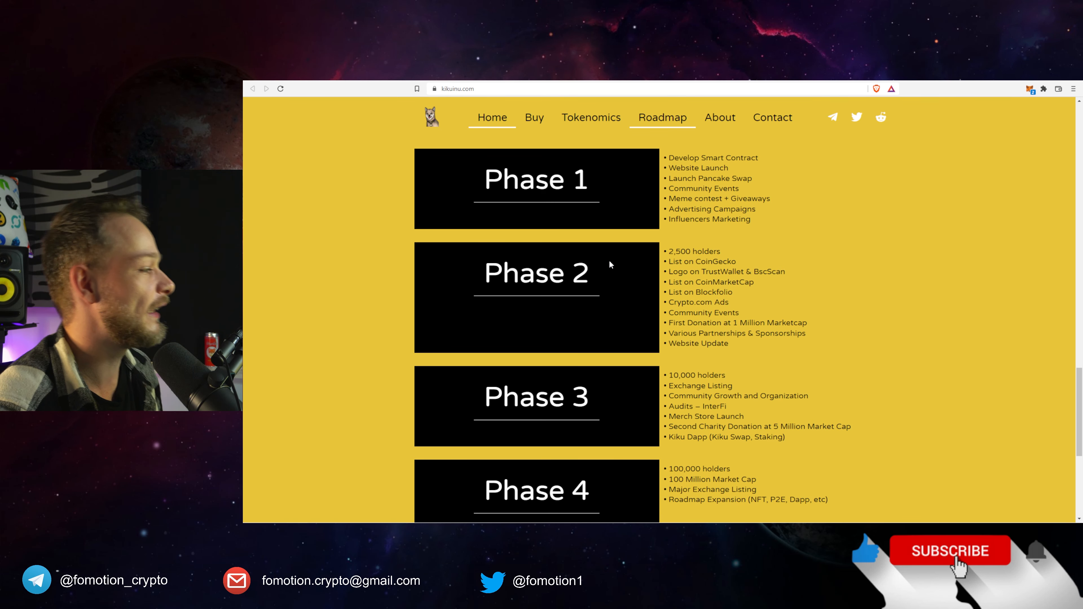
{"action": "double_click", "coordinate": [698, 344]}
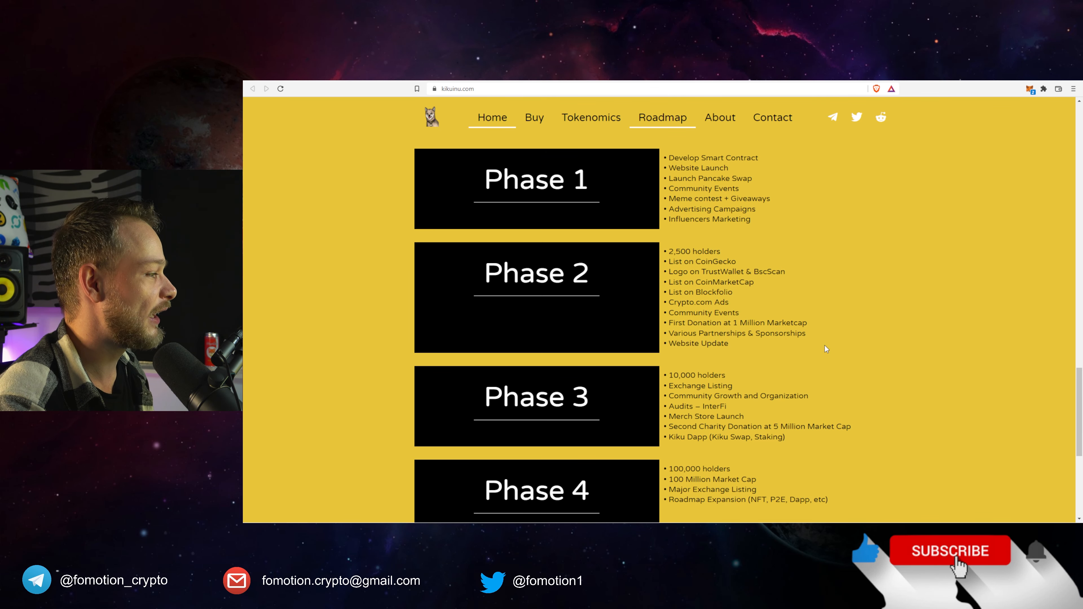
{"action": "scroll", "scroll_direction": "down", "scroll_amount": 3}
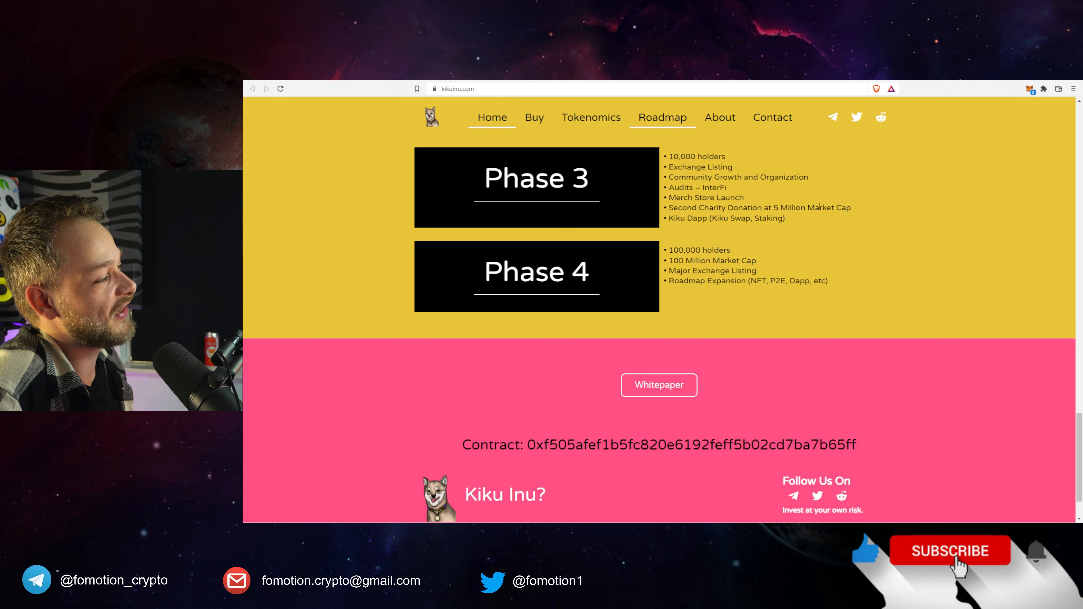
{"action": "mouse_move", "coordinate": [798, 307]}
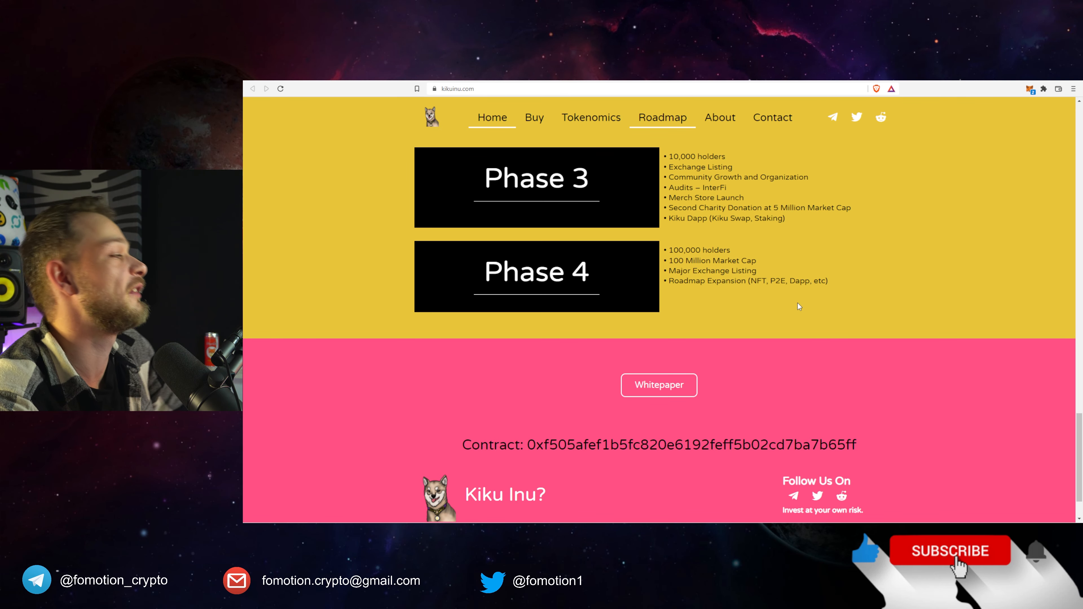
{"action": "scroll", "scroll_direction": "down", "scroll_amount": 3}
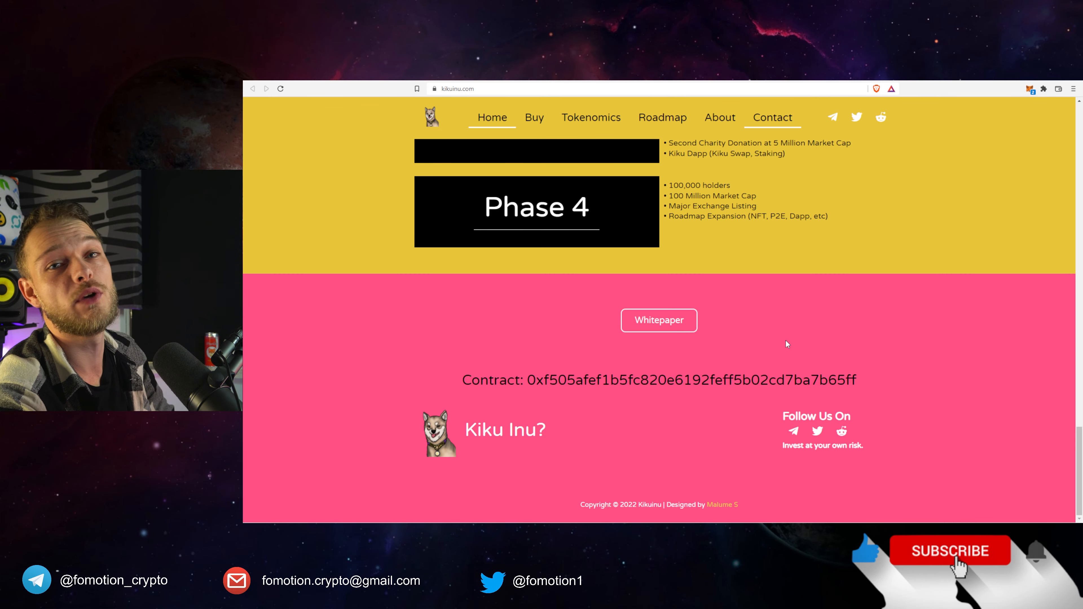
{"action": "scroll", "scroll_direction": "up", "scroll_amount": 3}
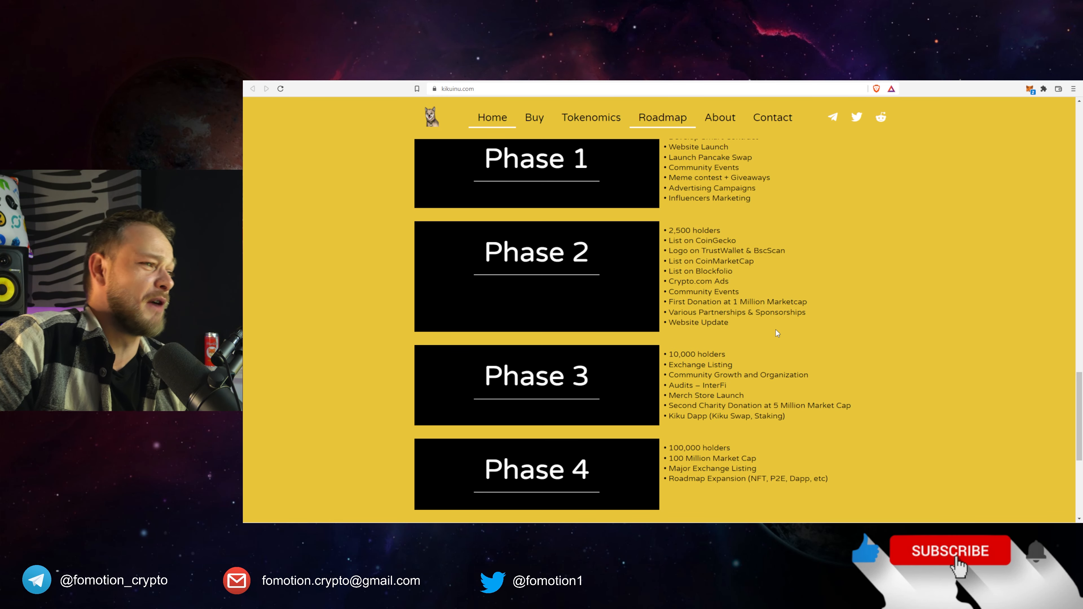
{"action": "scroll", "scroll_direction": "down", "scroll_amount": 3}
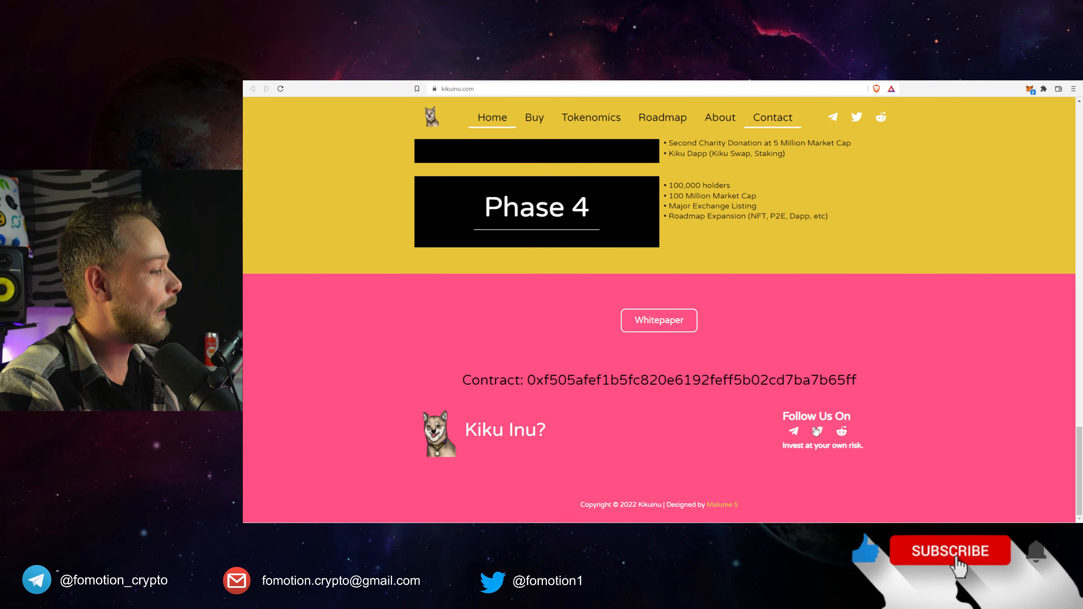
{"action": "mouse_move", "coordinate": [816, 431]}
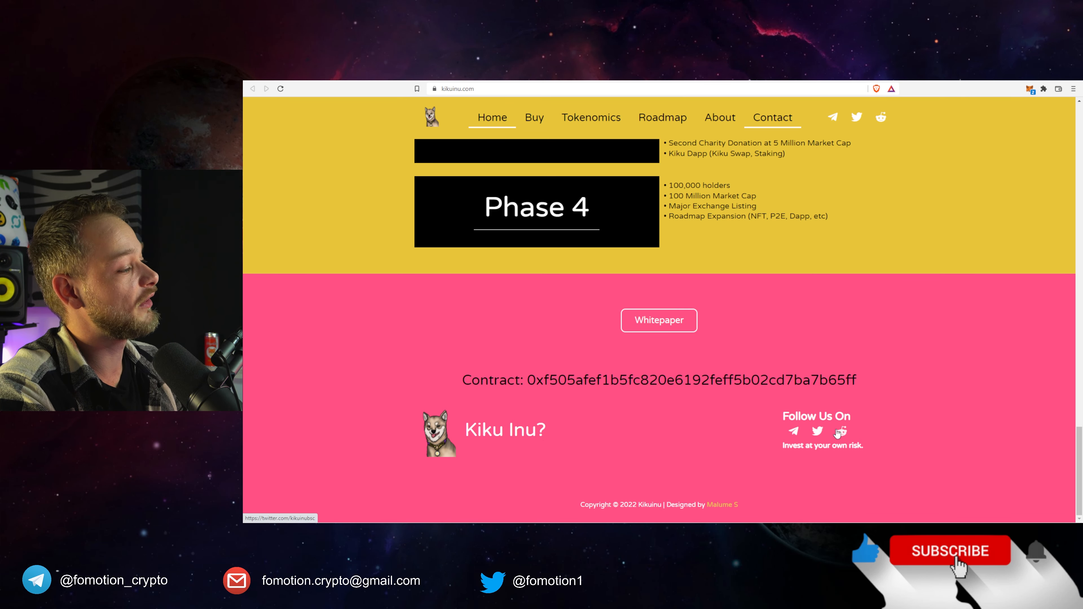
{"action": "mouse_move", "coordinate": [792, 432]}
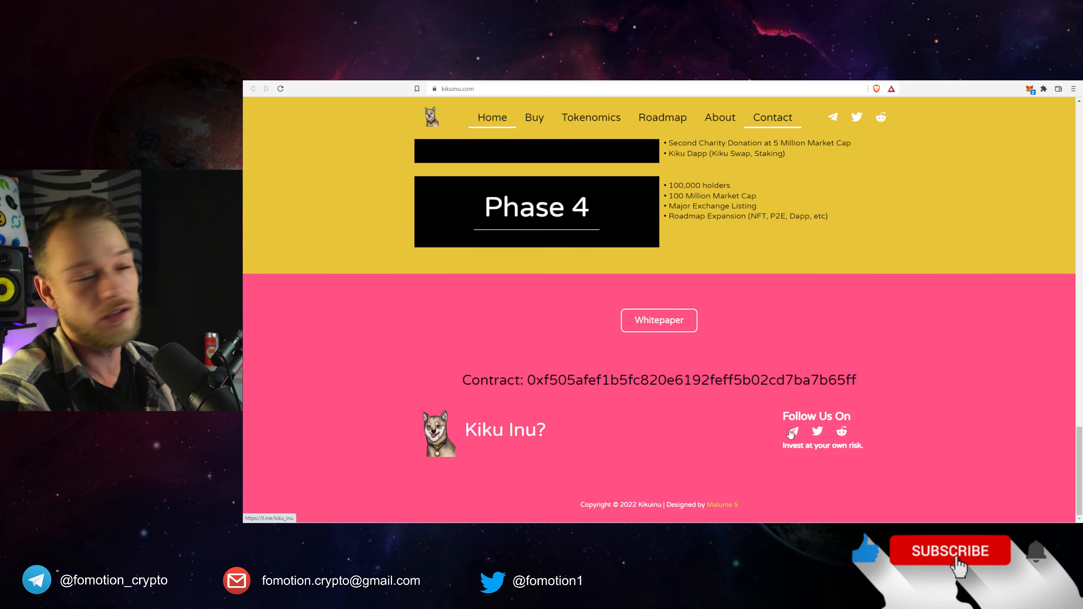
Follow the site's Telegram link into Telegram Desktop and dismiss the KIKU INU group info popup.
{"action": "left_click", "coordinate": [791, 433]}
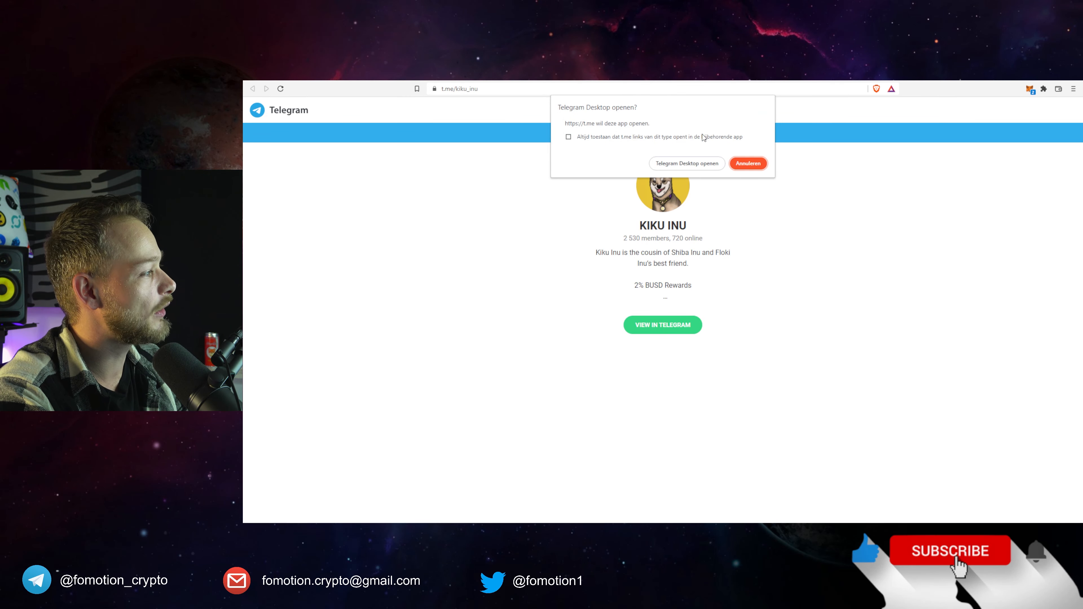
{"action": "left_click", "coordinate": [686, 163]}
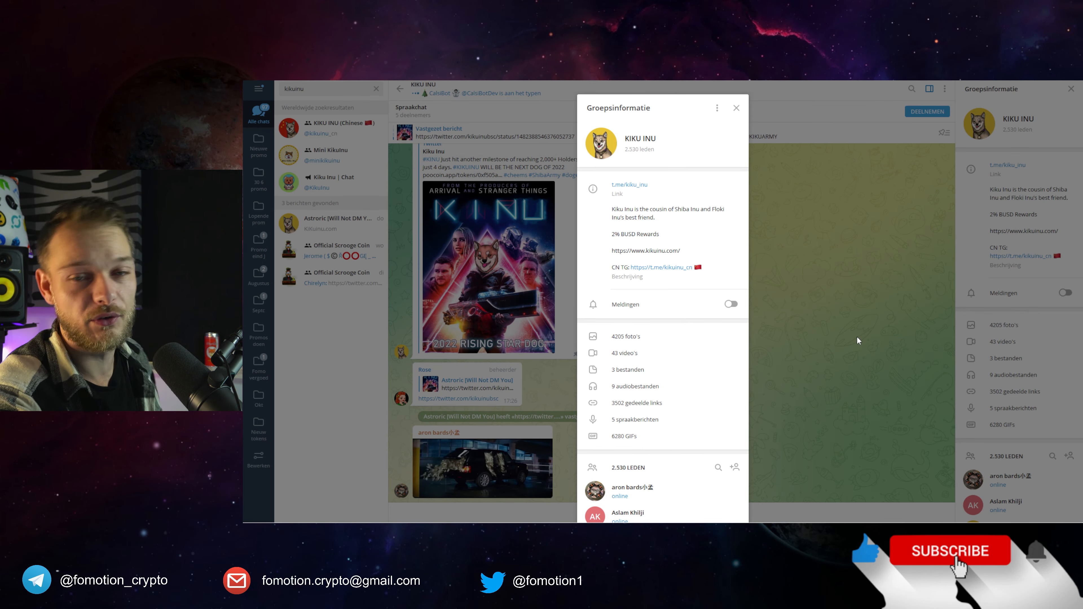
{"action": "mouse_move", "coordinate": [849, 359]}
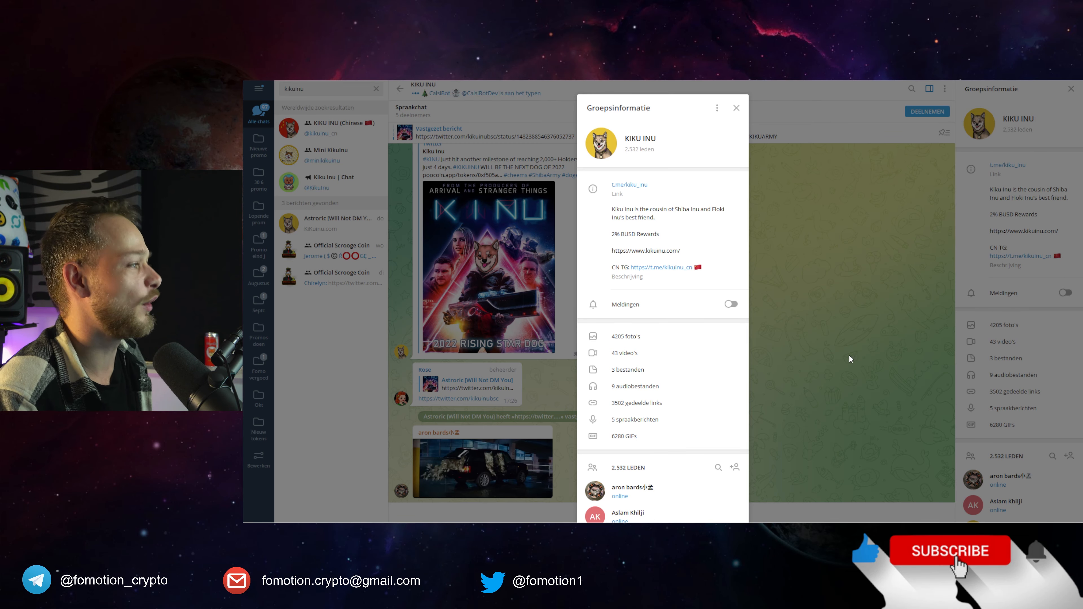
{"action": "left_click", "coordinate": [736, 108]}
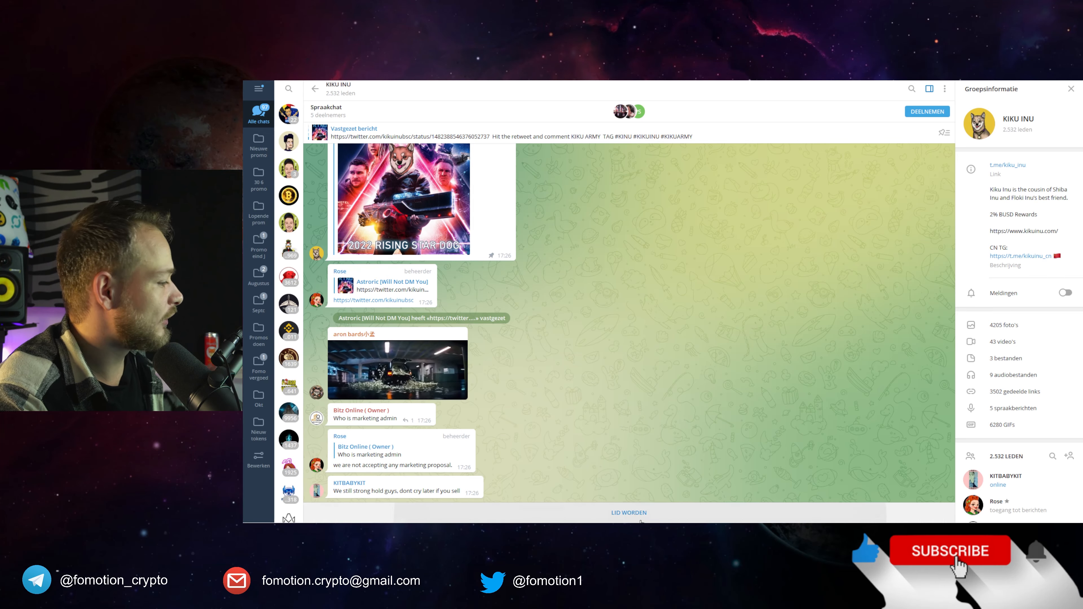
Join the KIKU INU group and browse back to the CoinMarketCap listing and dog-donation posts.
{"action": "left_click", "coordinate": [926, 512]}
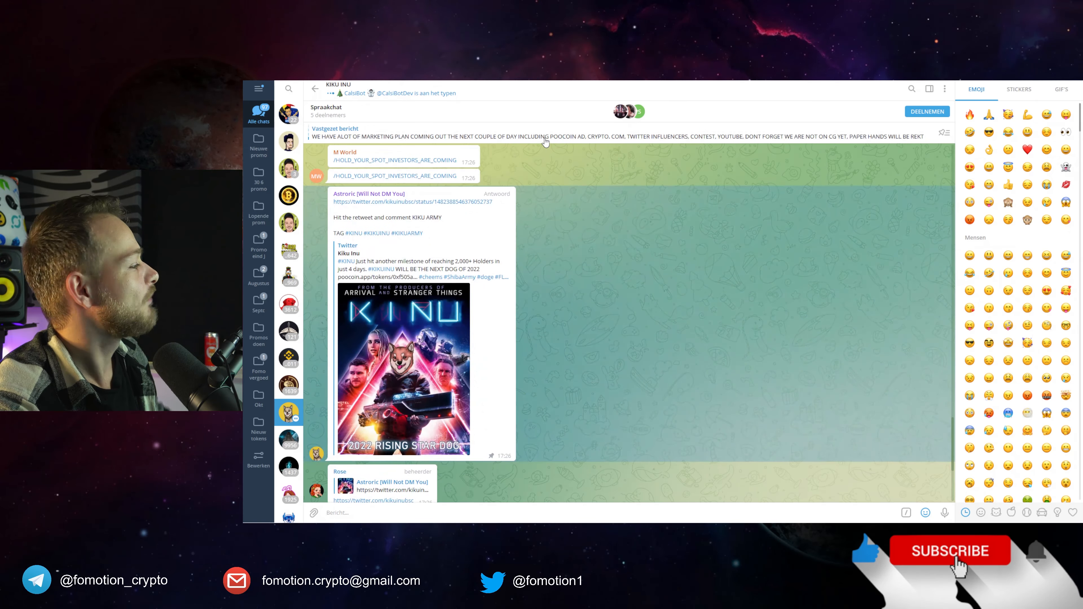
{"action": "scroll", "scroll_direction": "down", "scroll_amount": 3}
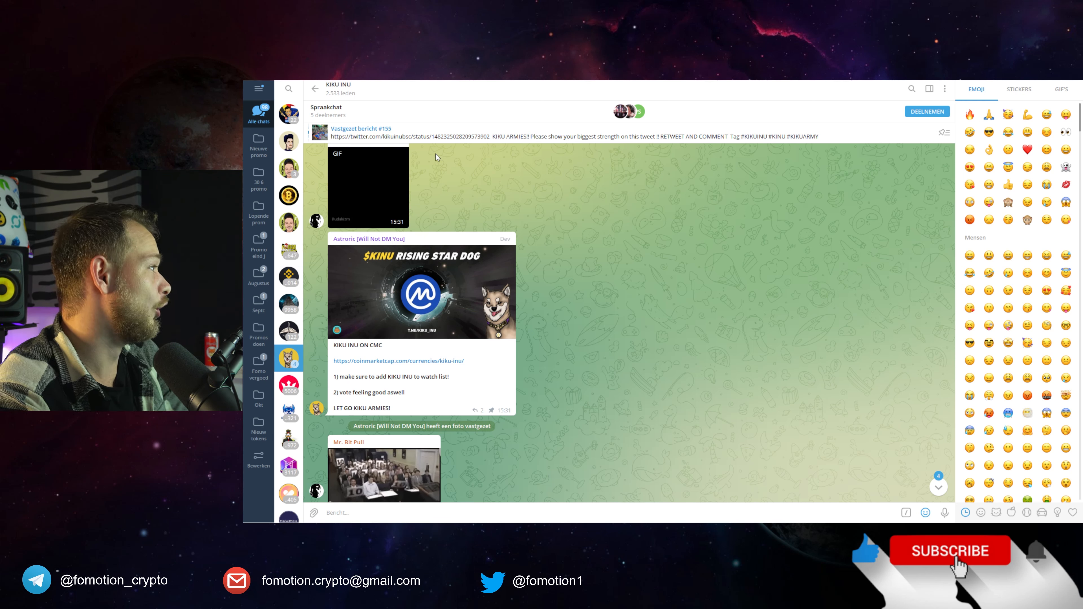
{"action": "scroll", "scroll_direction": "up", "scroll_amount": 3}
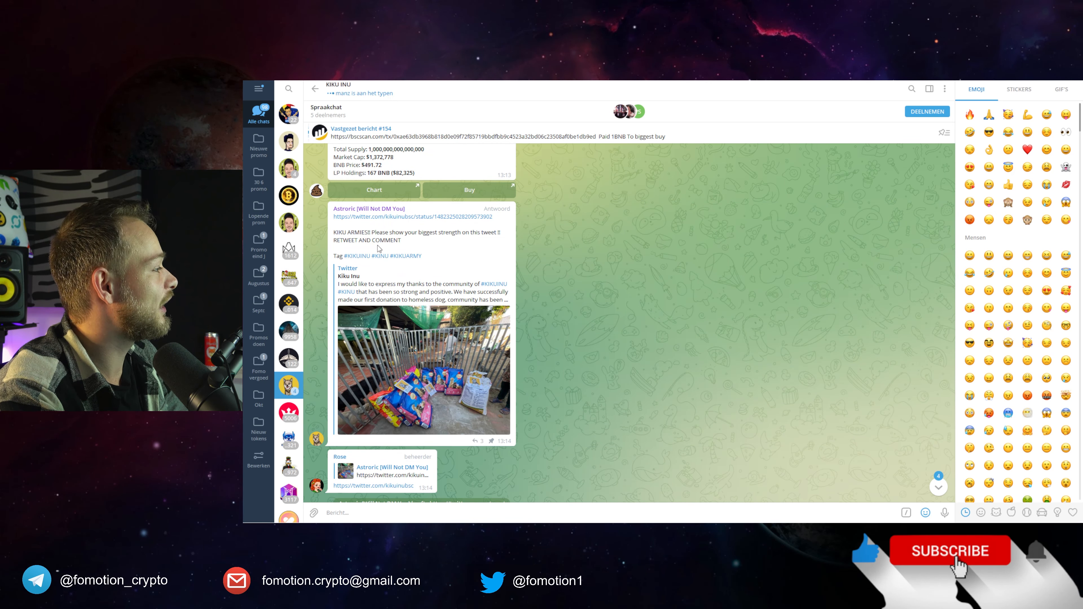
{"action": "left_click", "coordinate": [423, 365]}
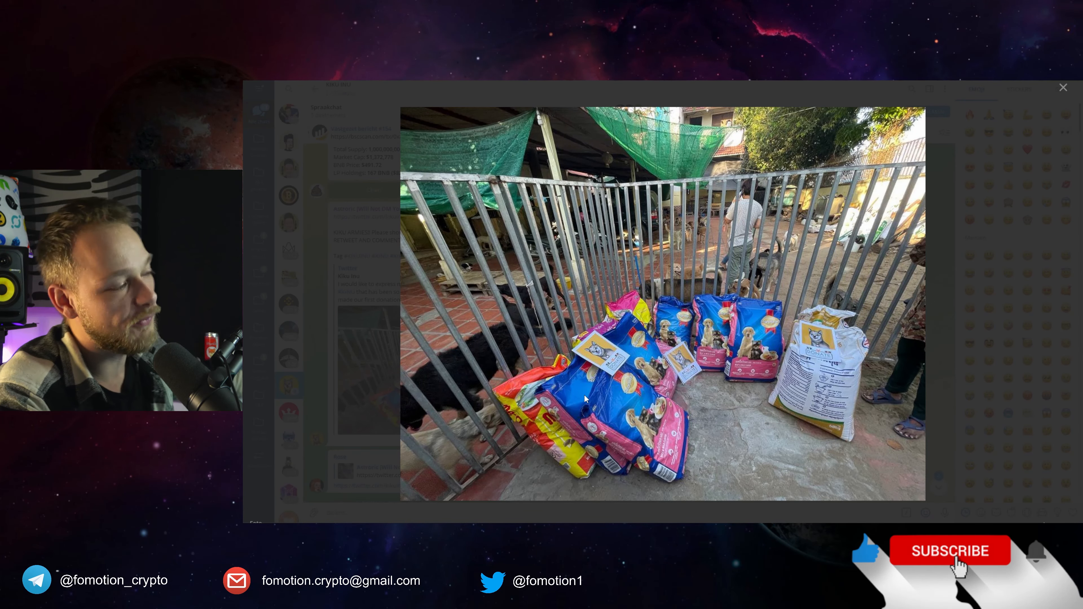
{"action": "mouse_move", "coordinate": [592, 505]}
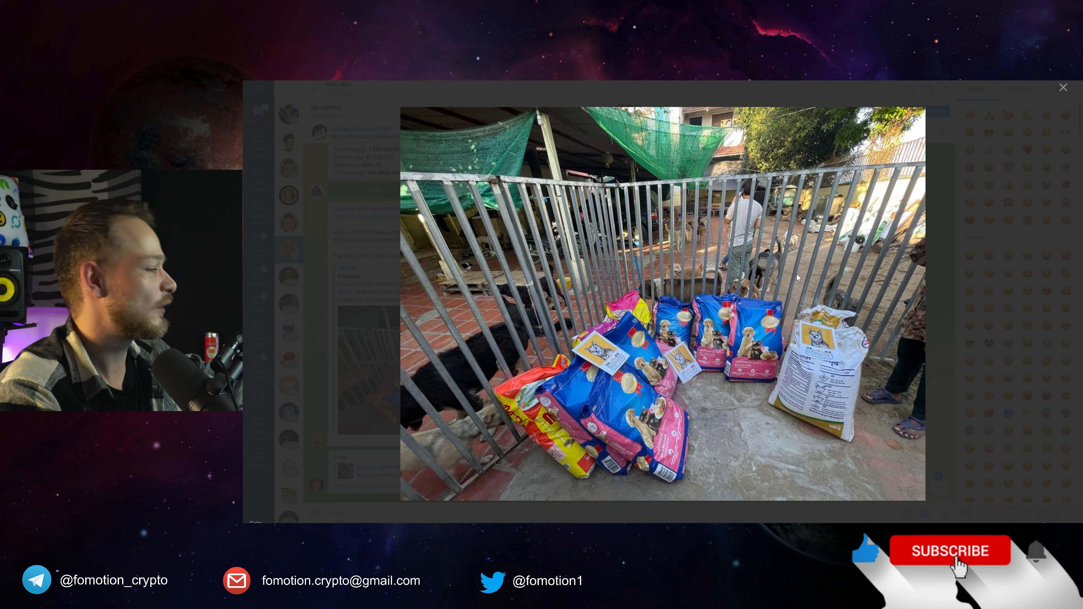
{"action": "mouse_move", "coordinate": [972, 336]}
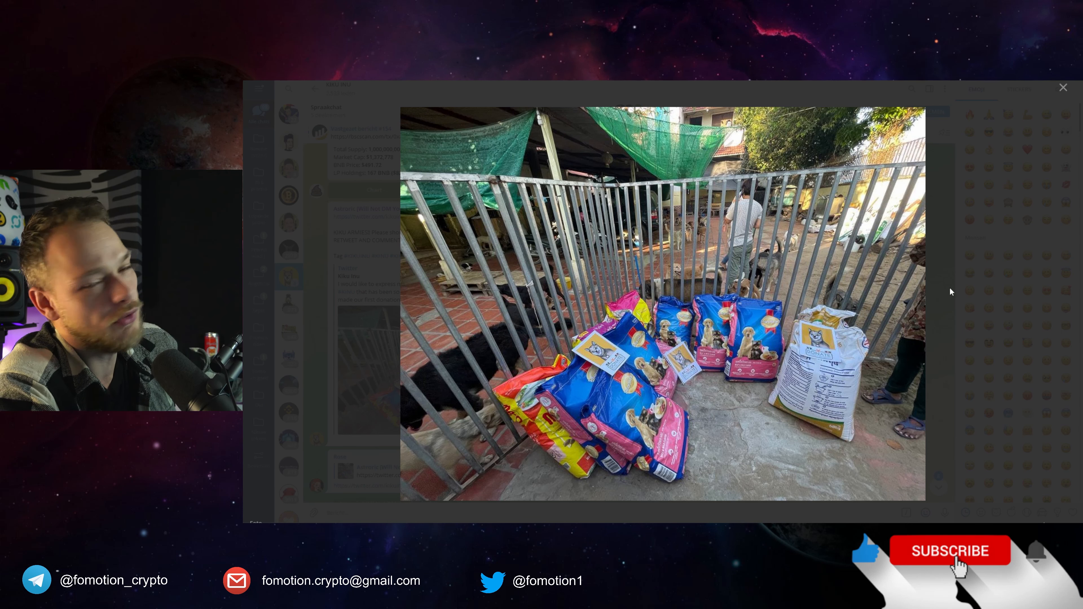
{"action": "left_click", "coordinate": [1062, 87]}
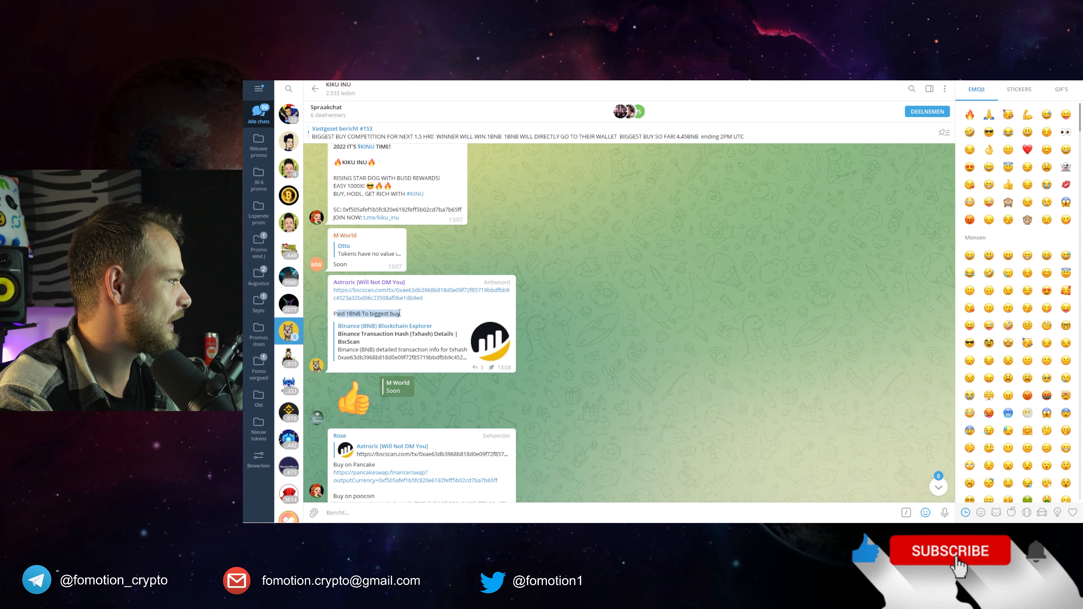
Scroll back to the 14 January messages asking whether the team is doxxed.
{"action": "left_click", "coordinate": [397, 290]}
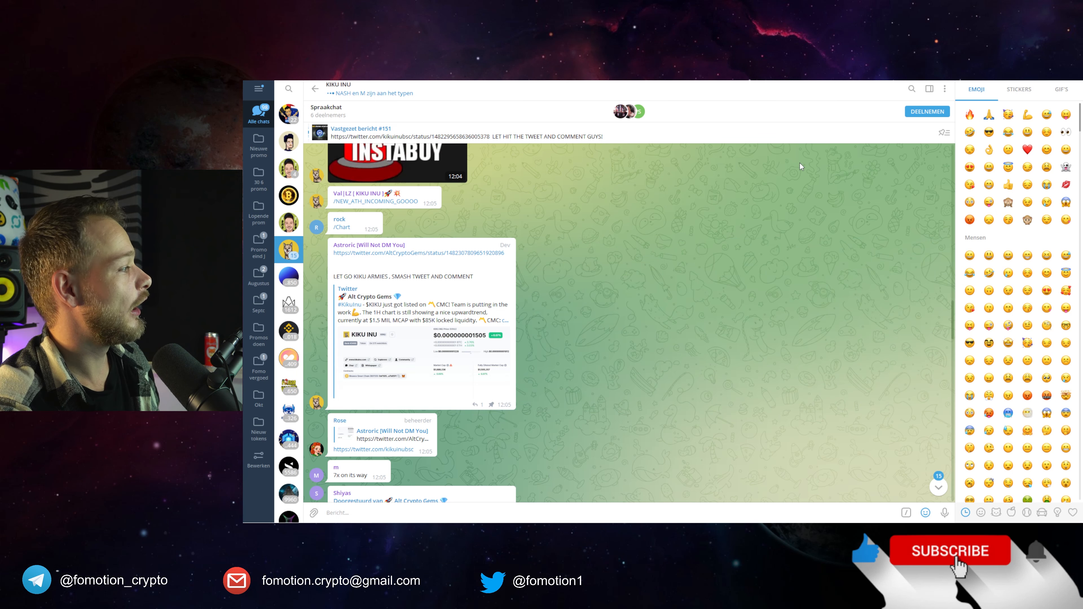
{"action": "mouse_move", "coordinate": [852, 114]}
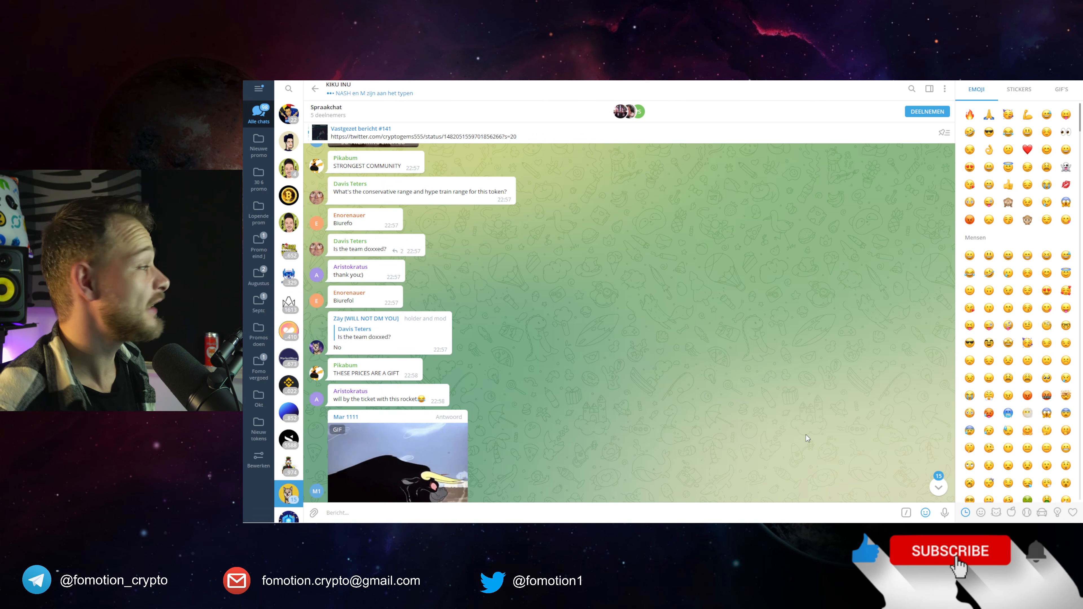
{"action": "scroll", "scroll_direction": "up", "scroll_amount": 3}
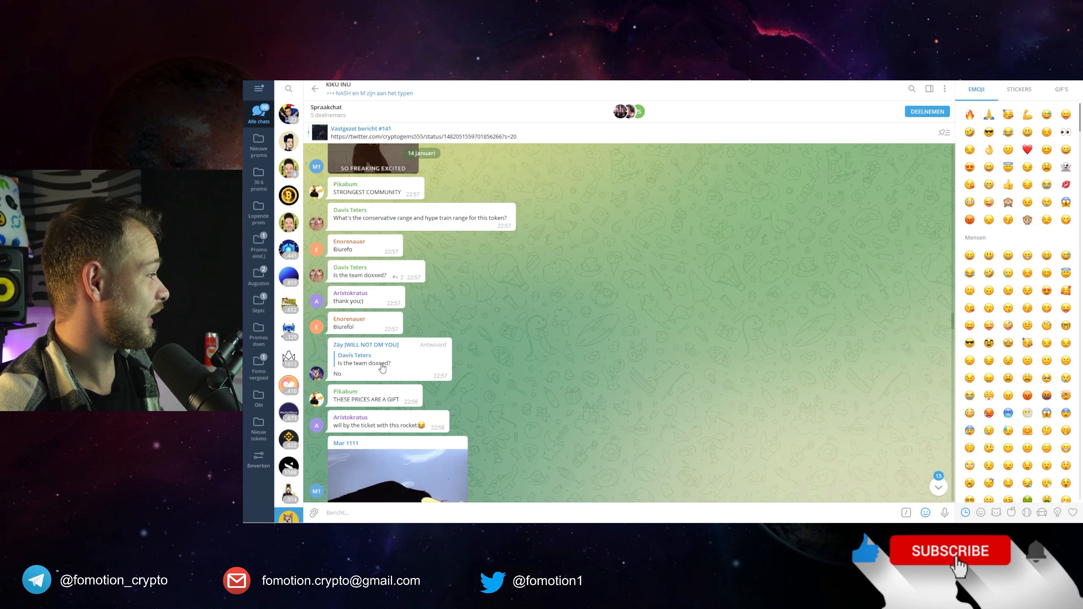